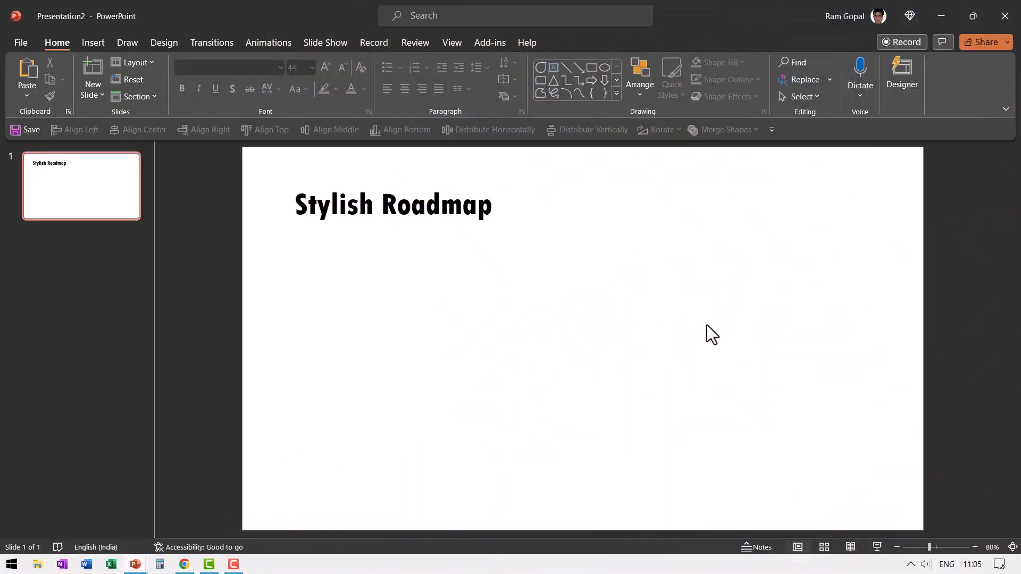
Draw Rectangle: Rounded Corners bars, one upright and one horizontal, crossing each other.
click(615, 93)
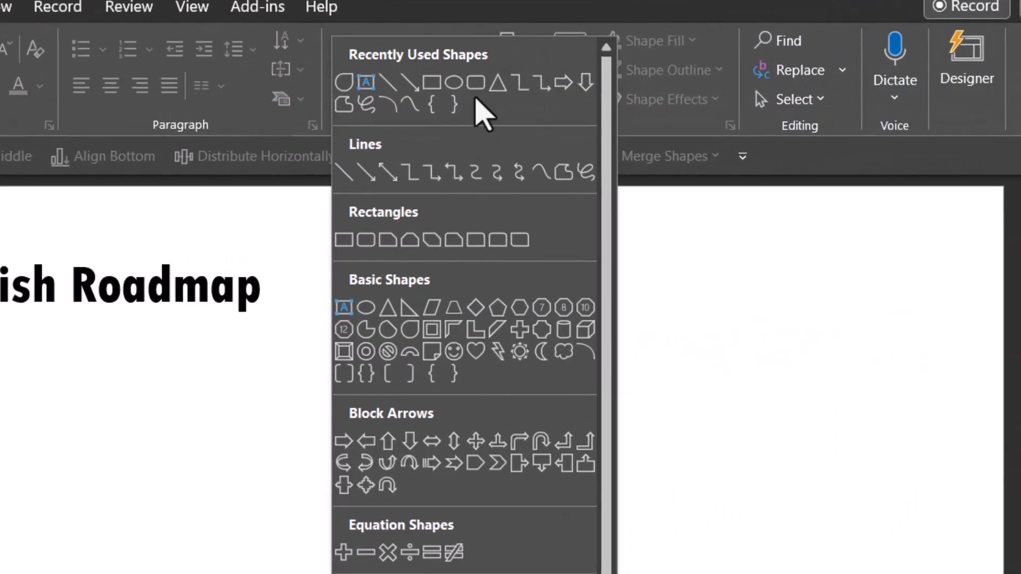
mouse_move(368, 239)
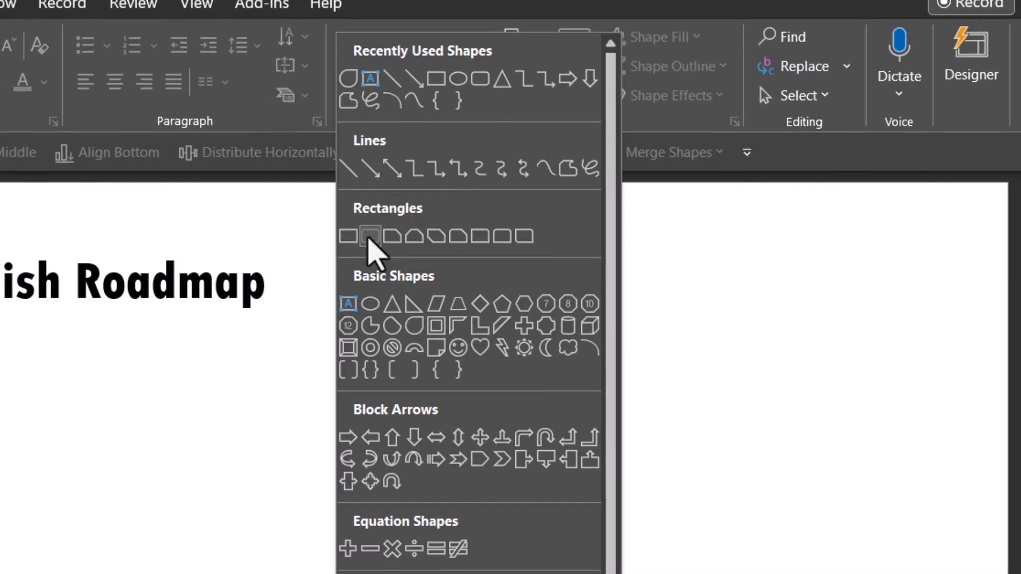
click(370, 236)
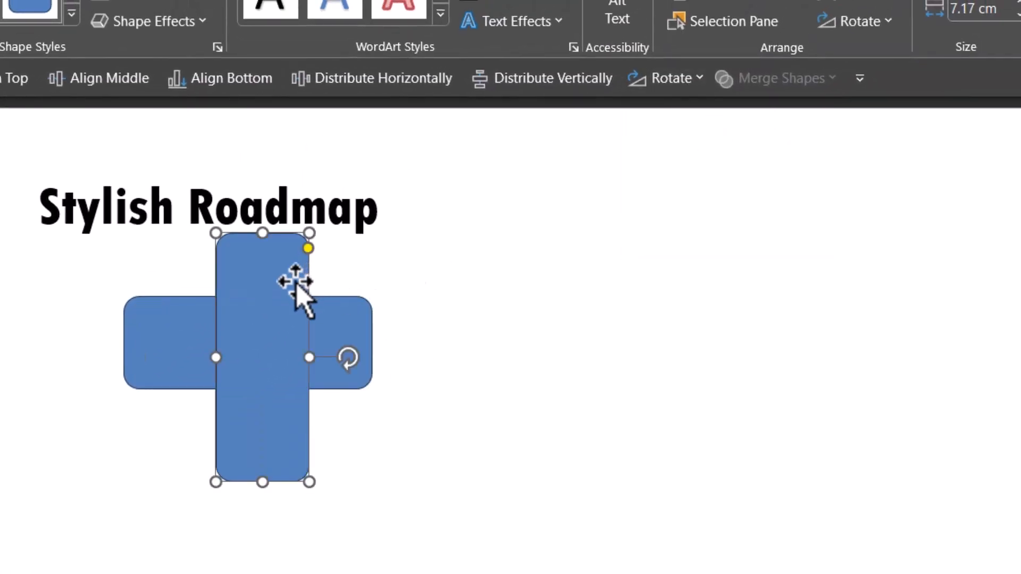
Move the upright bar to the horizontal bar's left end and Union all bars into one shape.
drag(296, 293, 188, 357)
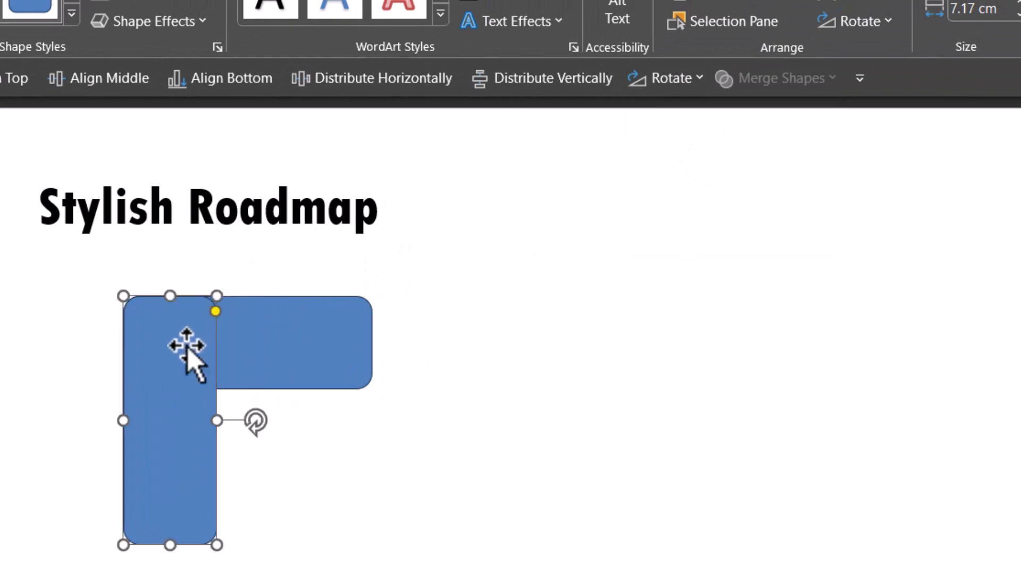
mouse_move(362, 335)
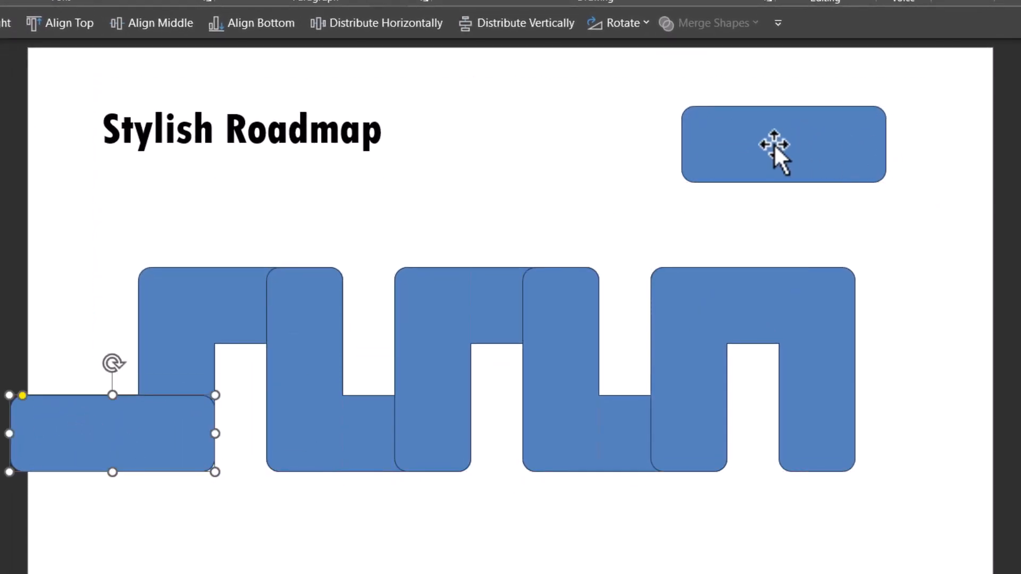
right_click(781, 144)
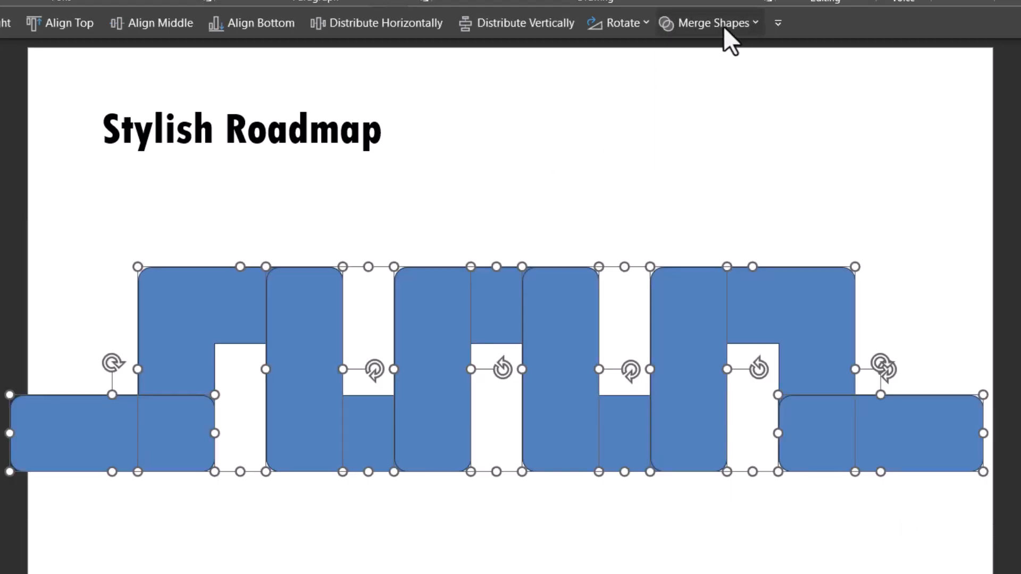
click(710, 23)
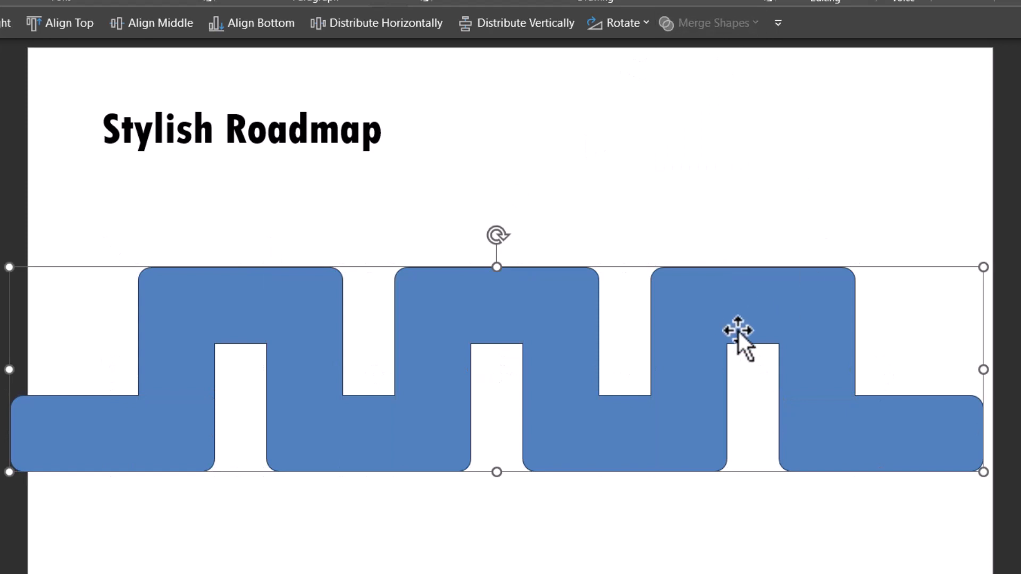
mouse_move(759, 336)
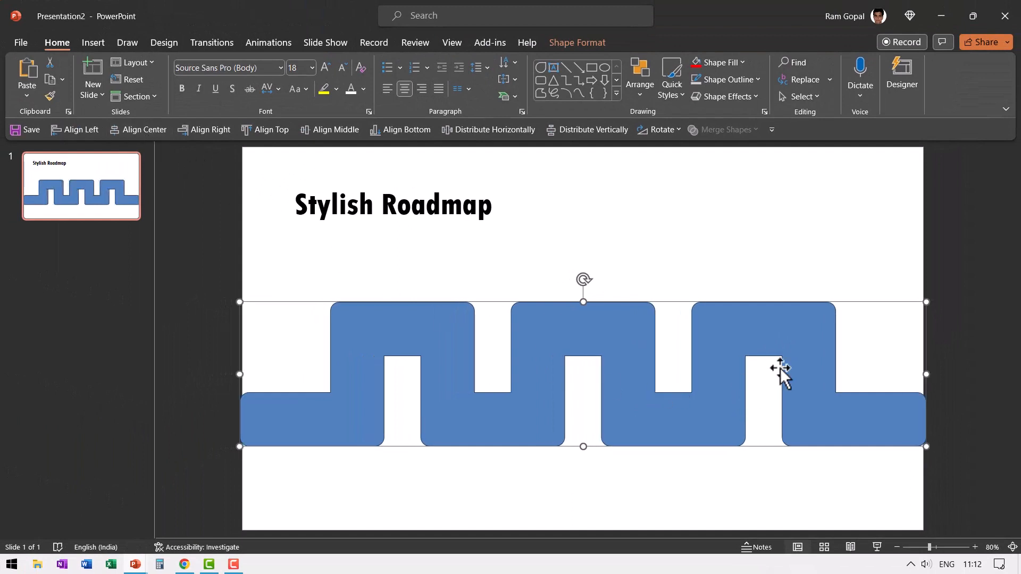
Apply the Relaxed perspective 3-D rotation preset and lower the Y rotation to 304.6°.
right_click(785, 374)
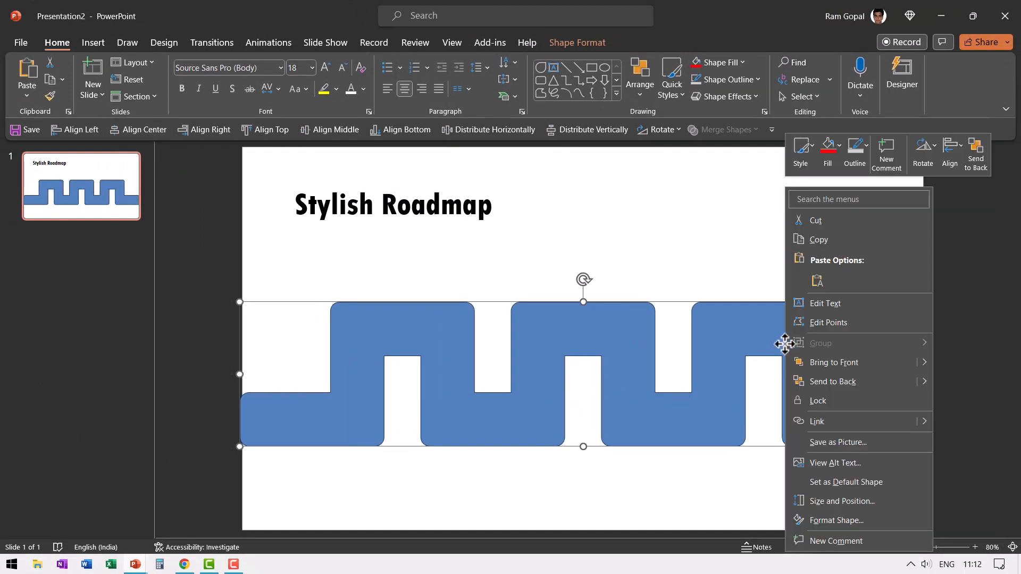
click(836, 520)
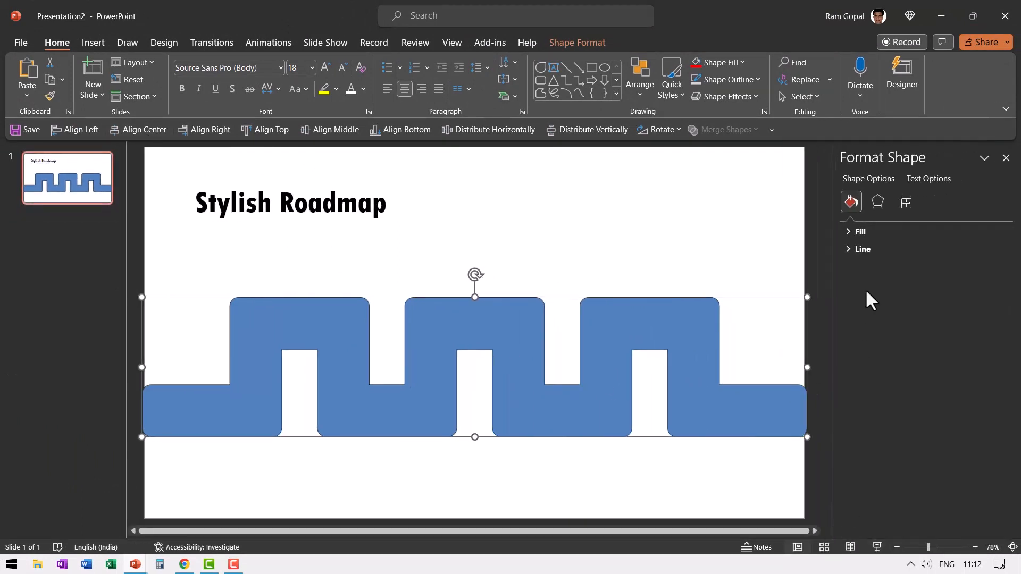
click(877, 202)
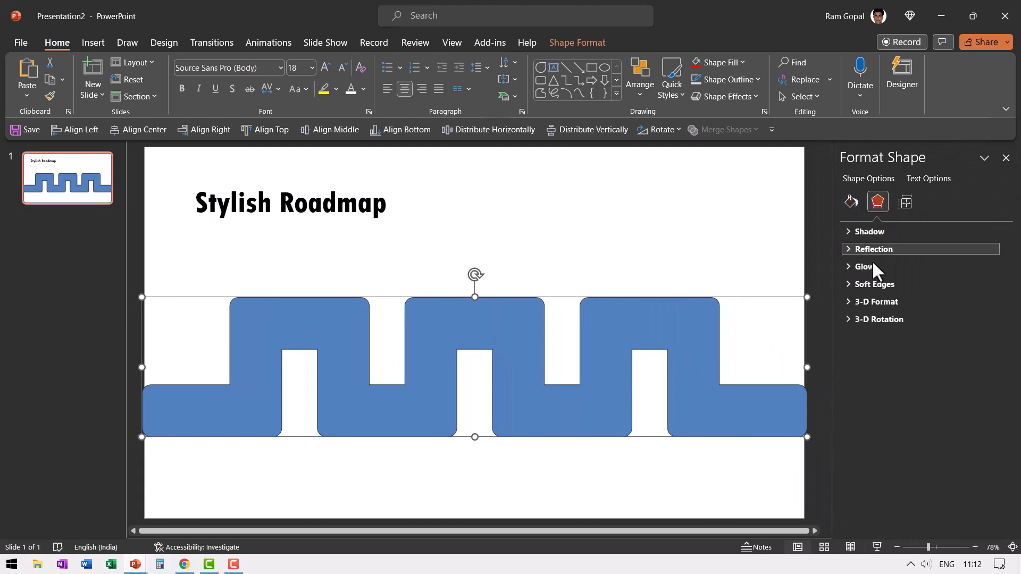
click(880, 319)
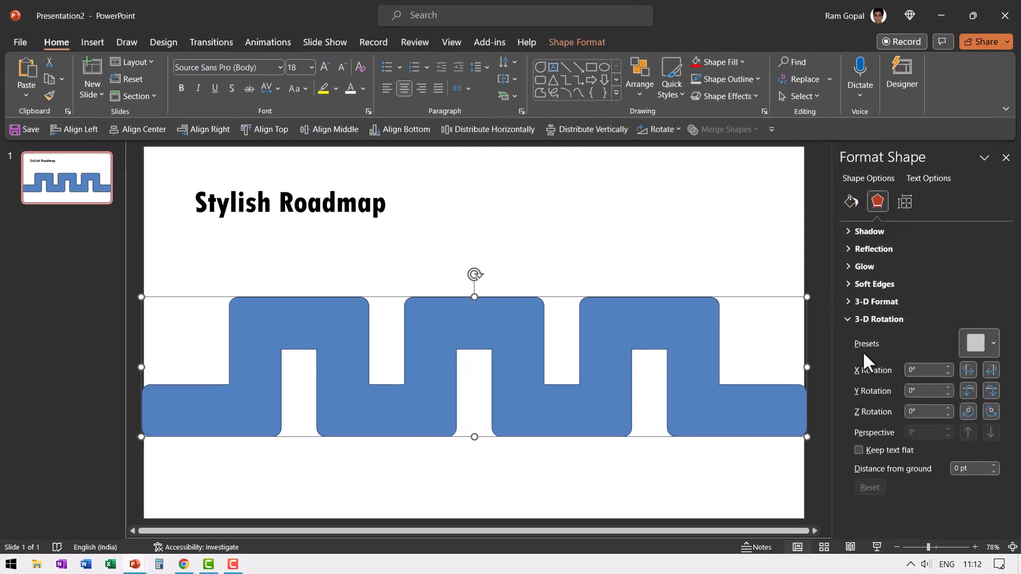
click(974, 343)
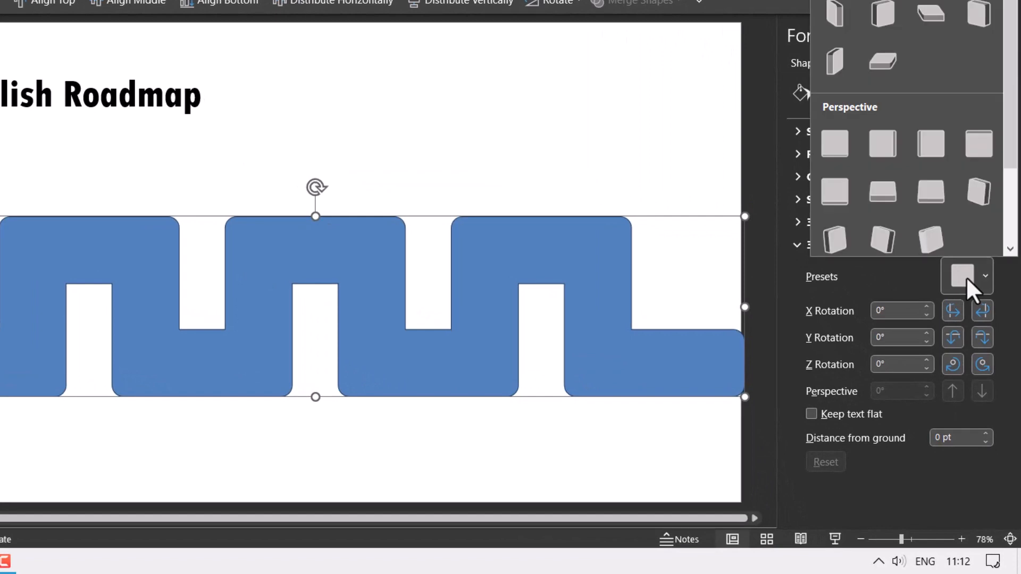
mouse_move(873, 130)
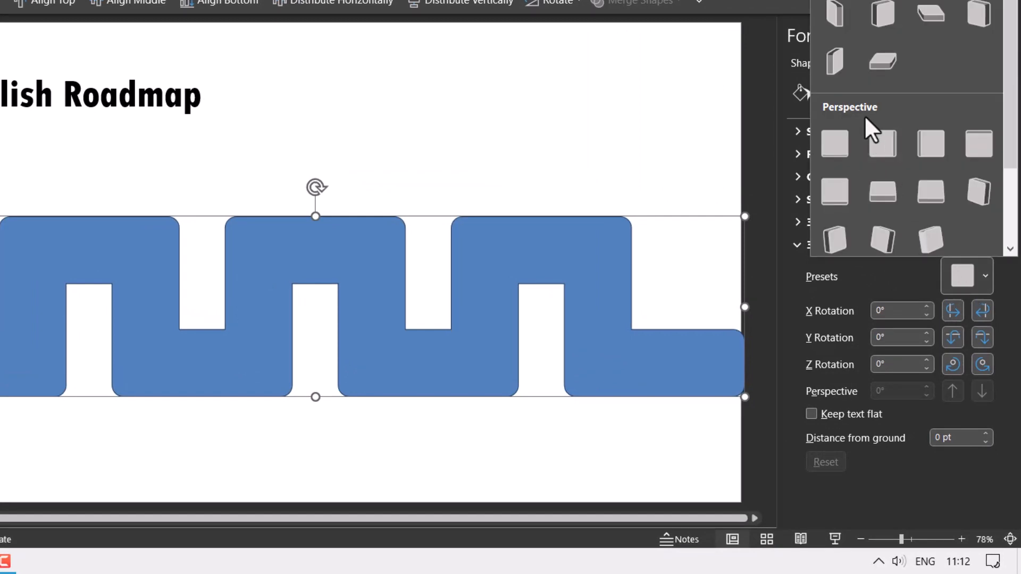
mouse_move(930, 193)
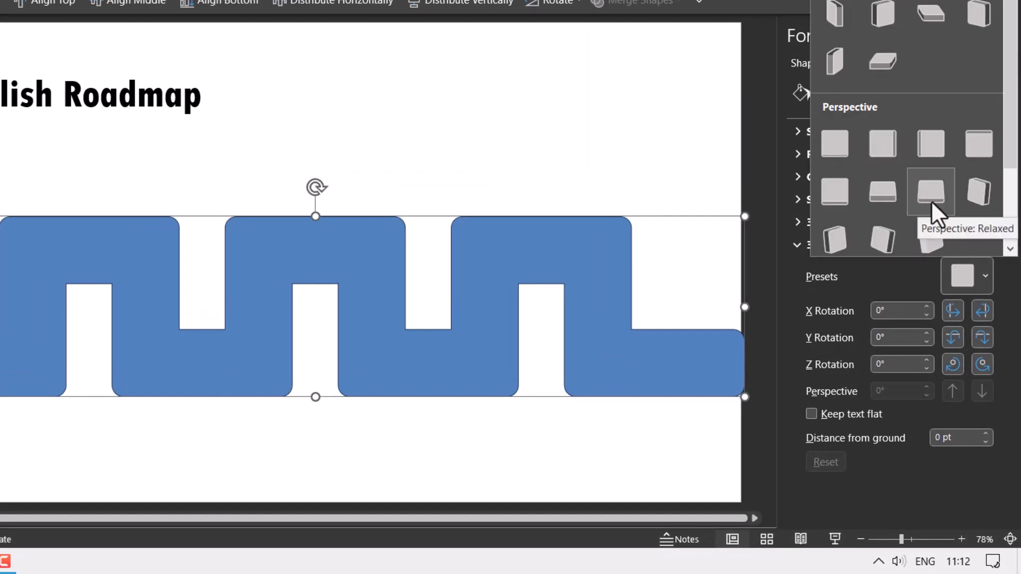
click(931, 193)
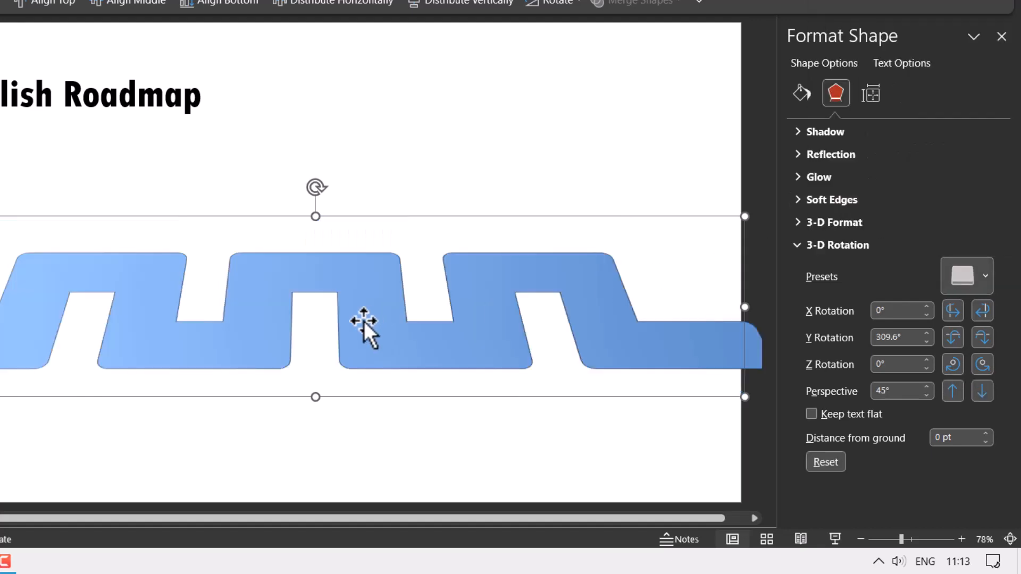
mouse_move(847, 351)
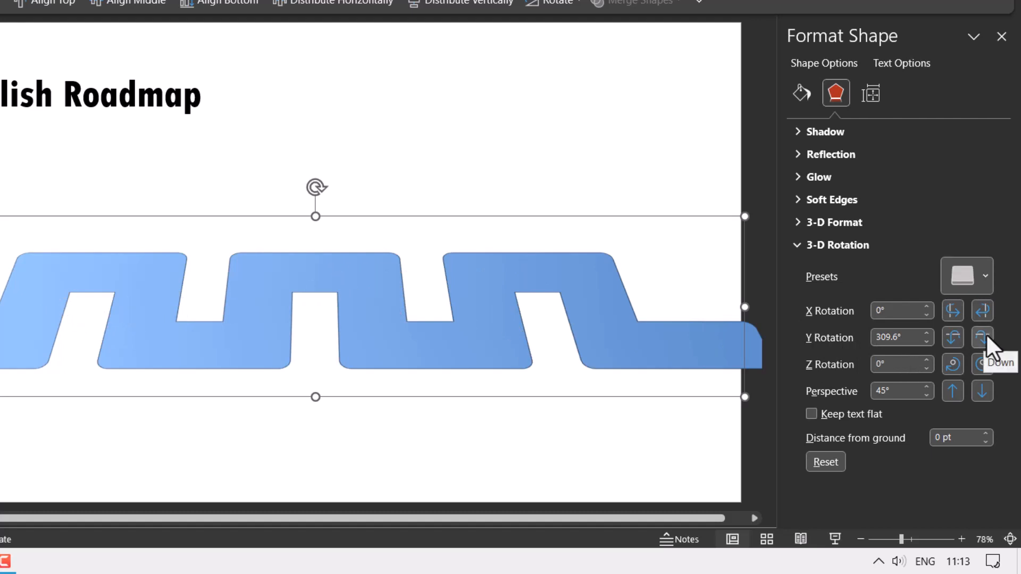
click(981, 337)
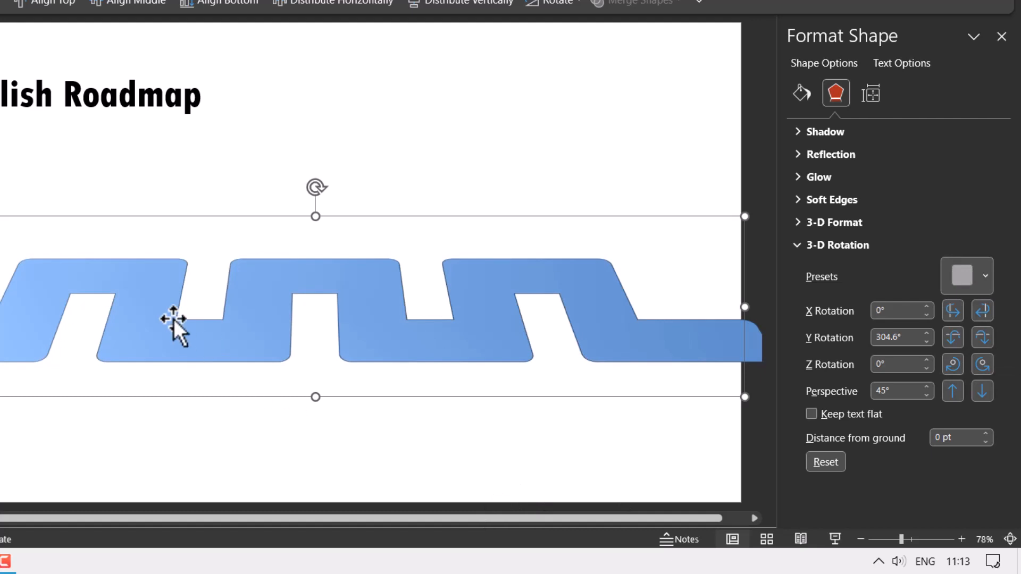
Give the road a 6 pt top bevel and a 10 pt depth in 3-D Format.
click(834, 223)
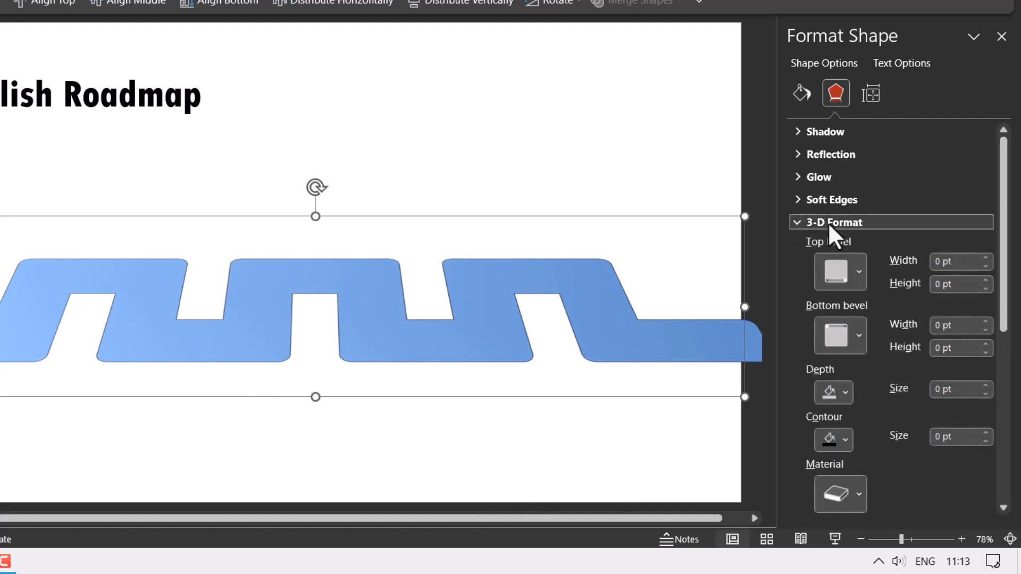
click(841, 272)
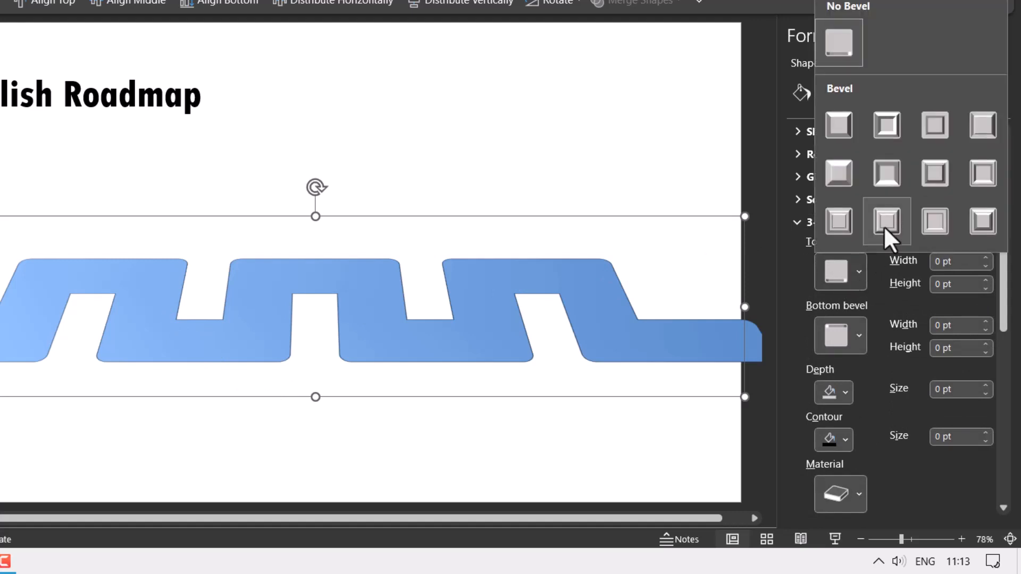
mouse_move(840, 172)
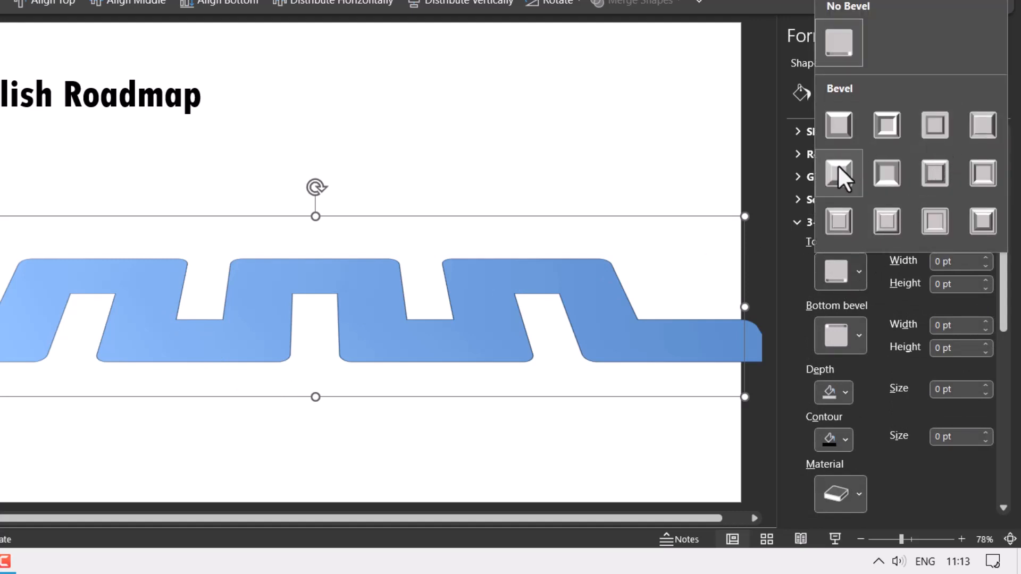
click(840, 173)
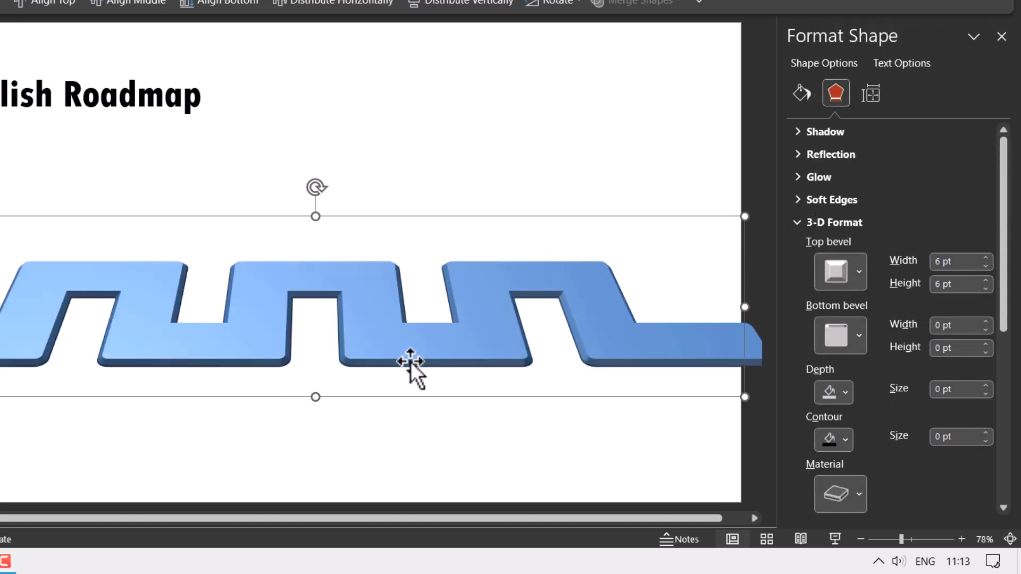
click(841, 272)
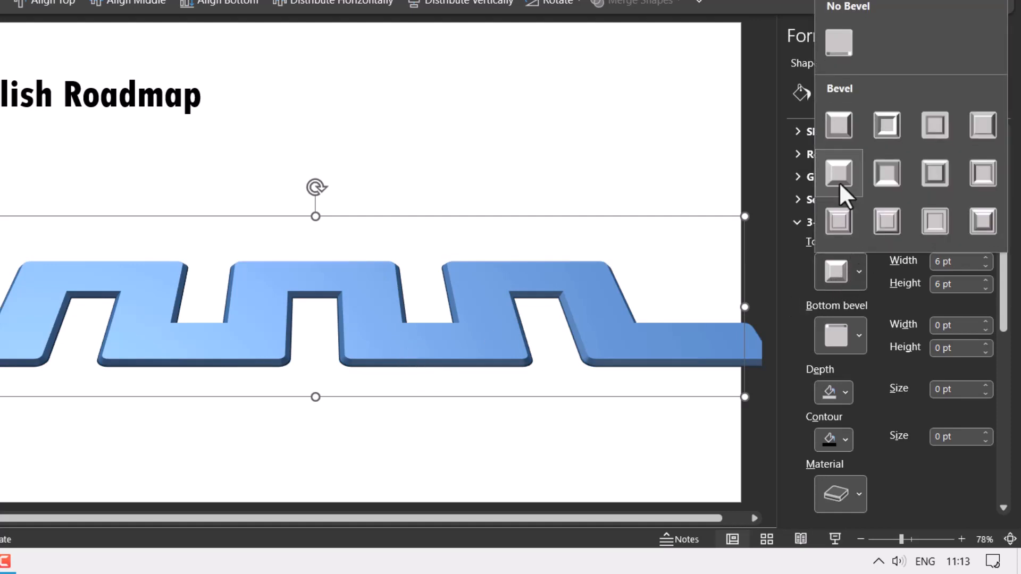
mouse_move(839, 174)
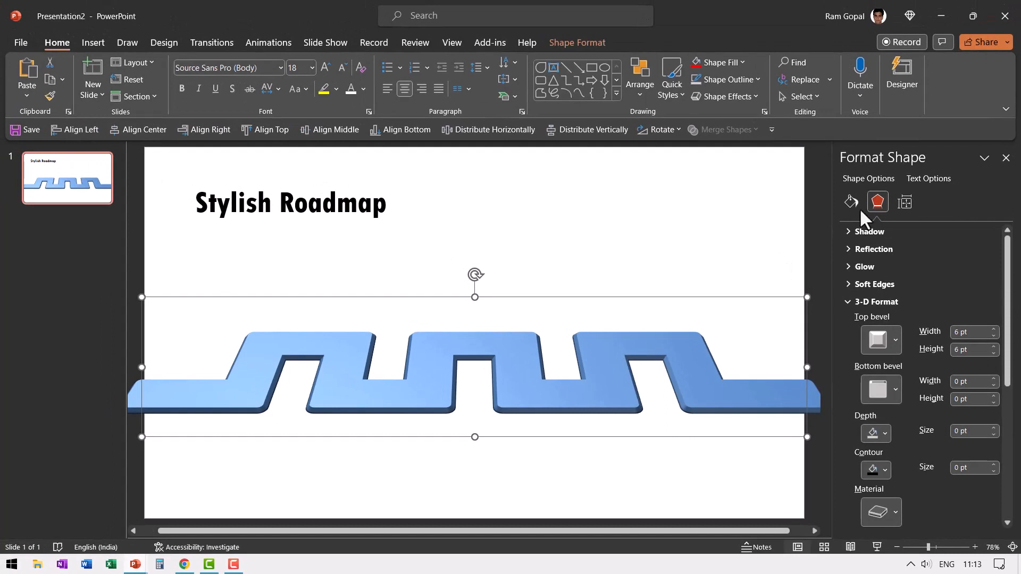
click(711, 96)
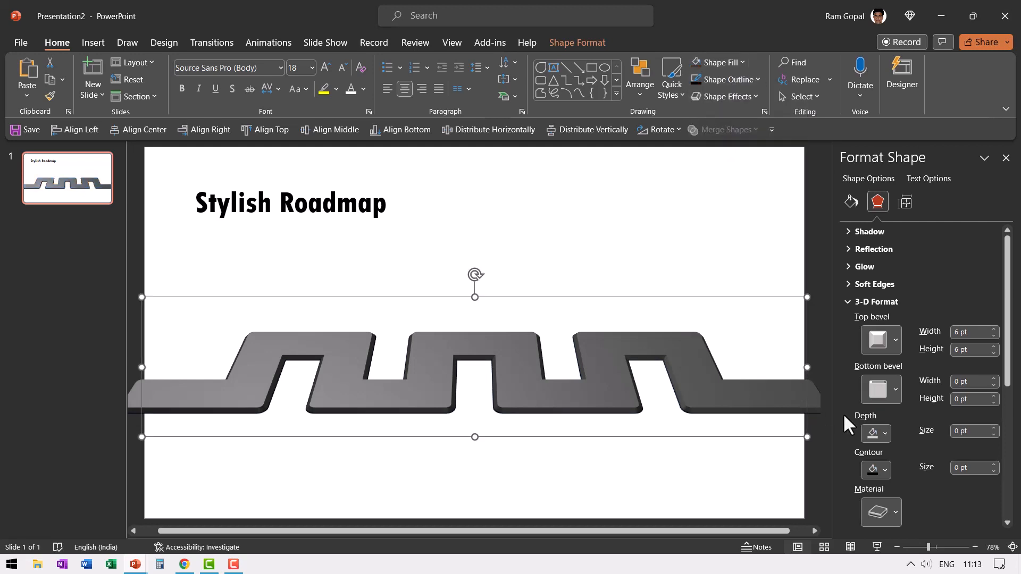
click(970, 431)
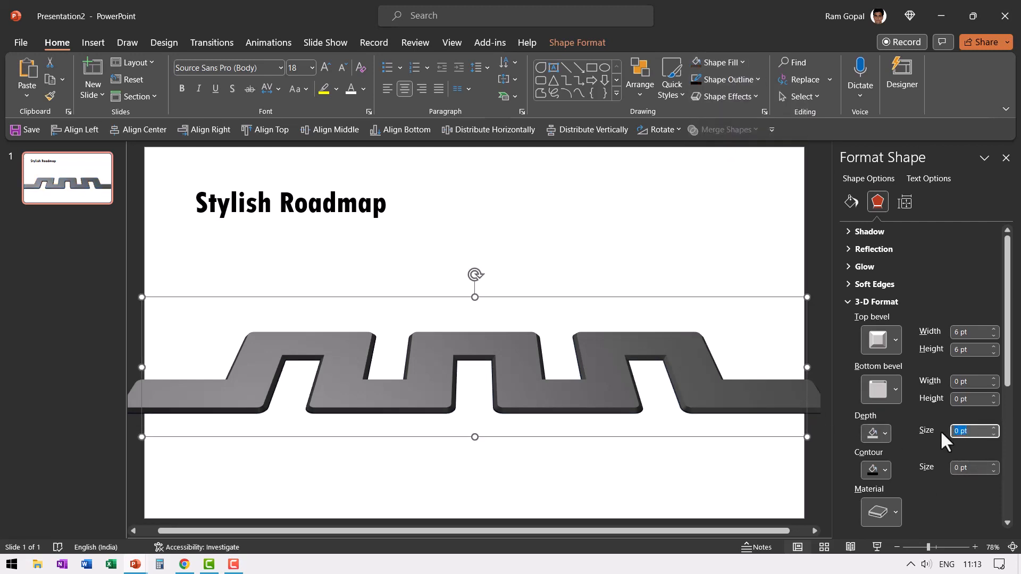
text(15)
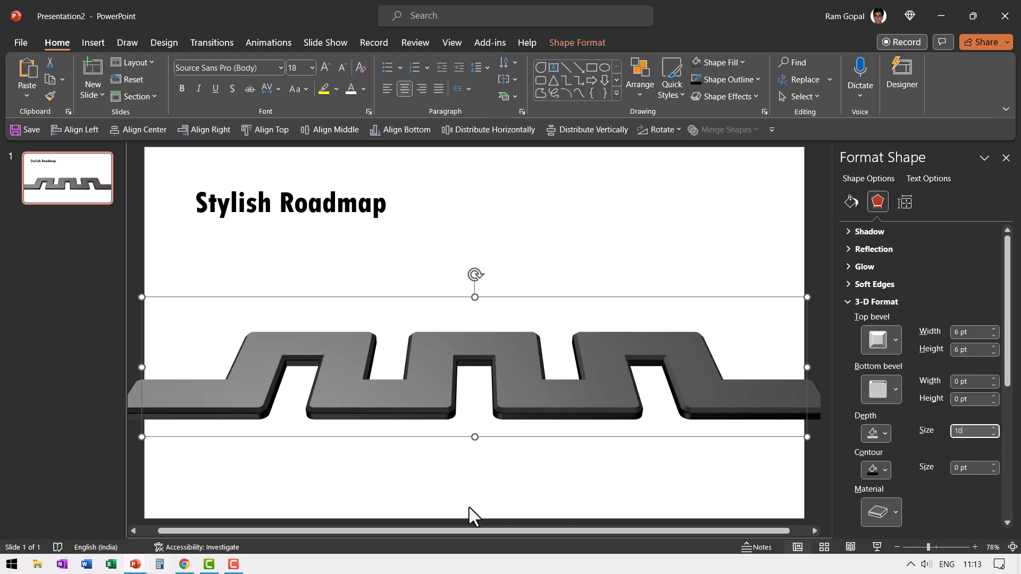
mouse_move(443, 383)
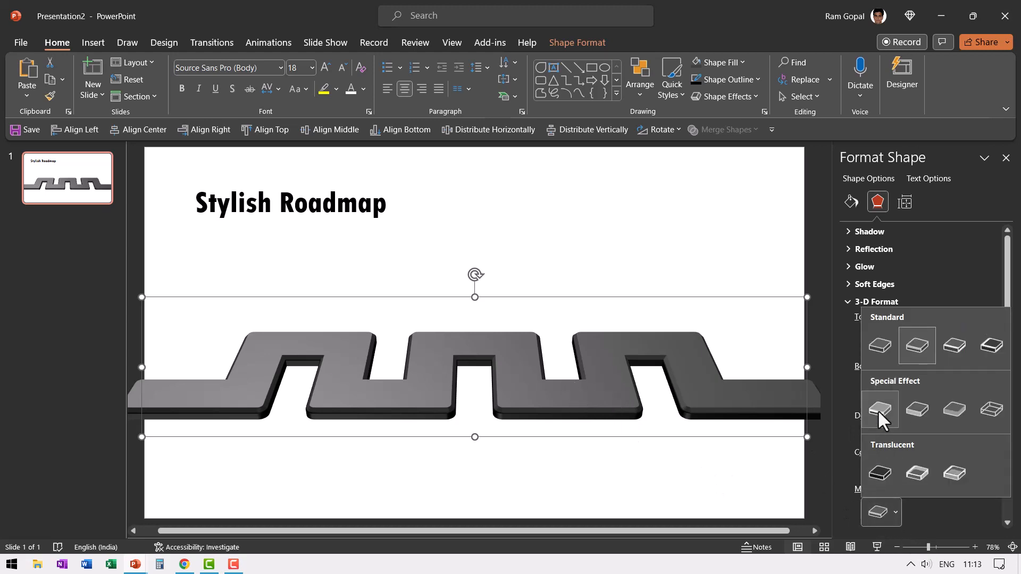
Apply a Special Effect material and Soft lighting to the zigzag road.
click(879, 409)
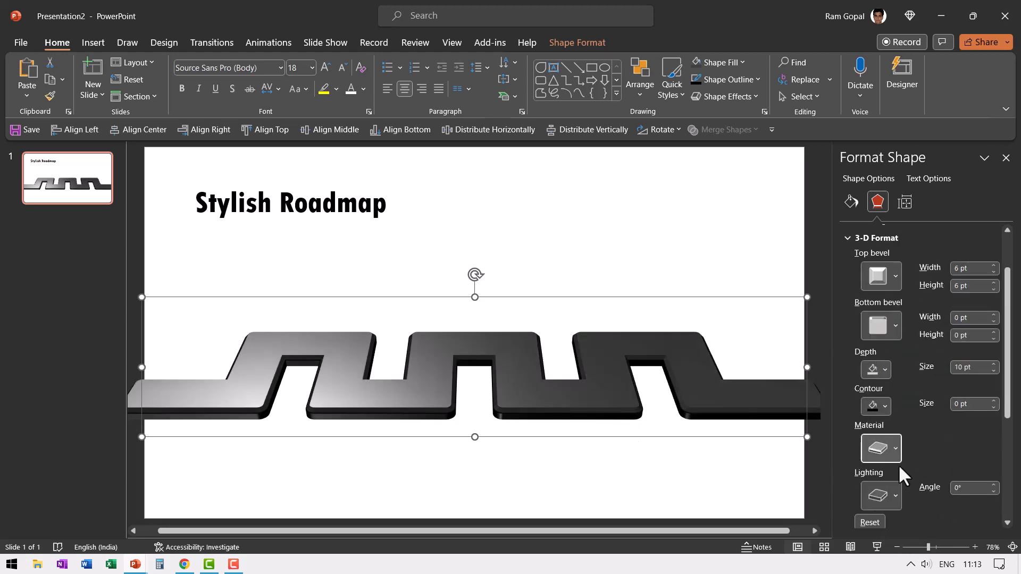
click(880, 448)
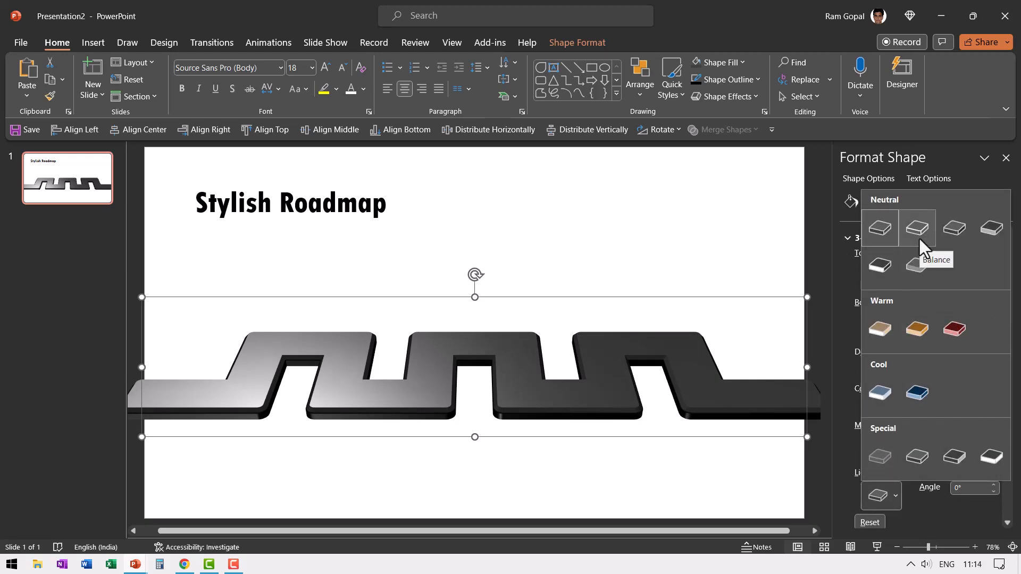
click(917, 227)
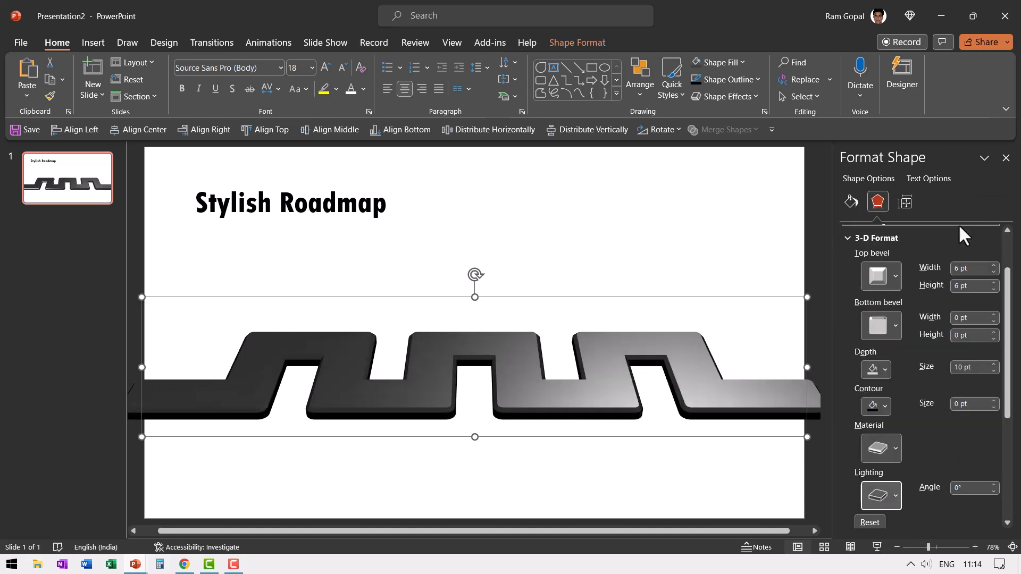
click(880, 447)
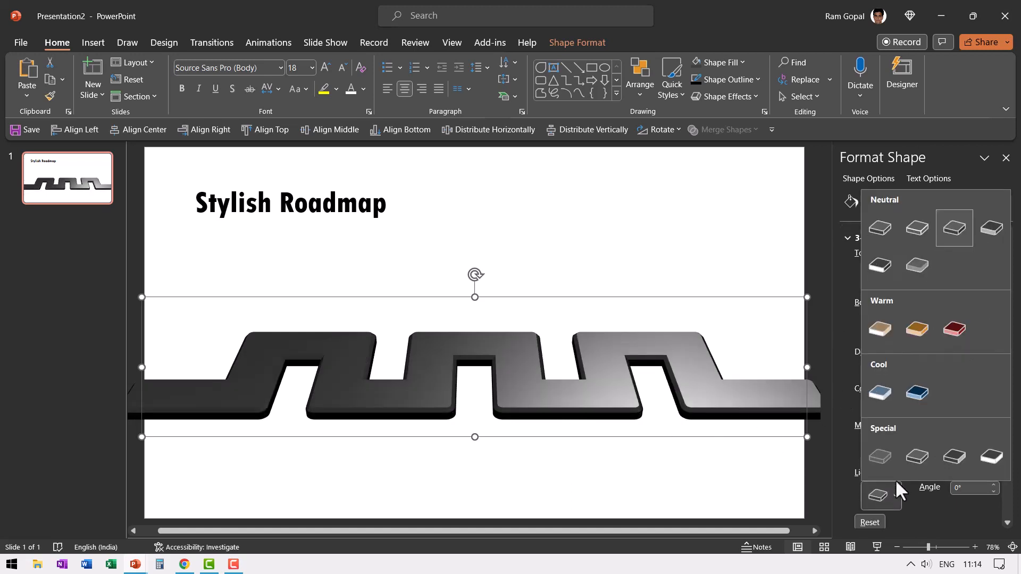
mouse_move(954, 227)
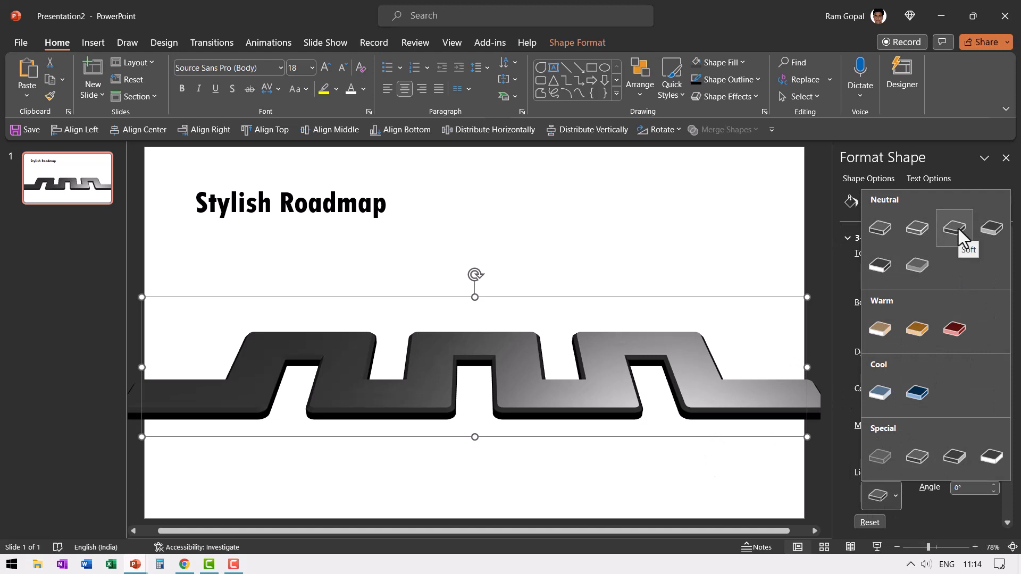
click(953, 228)
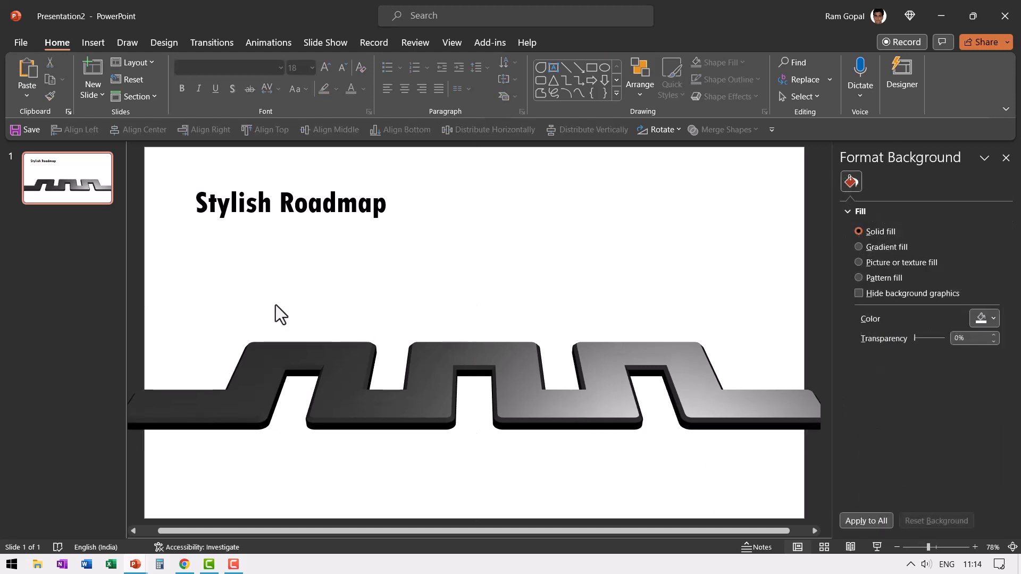
mouse_move(692, 286)
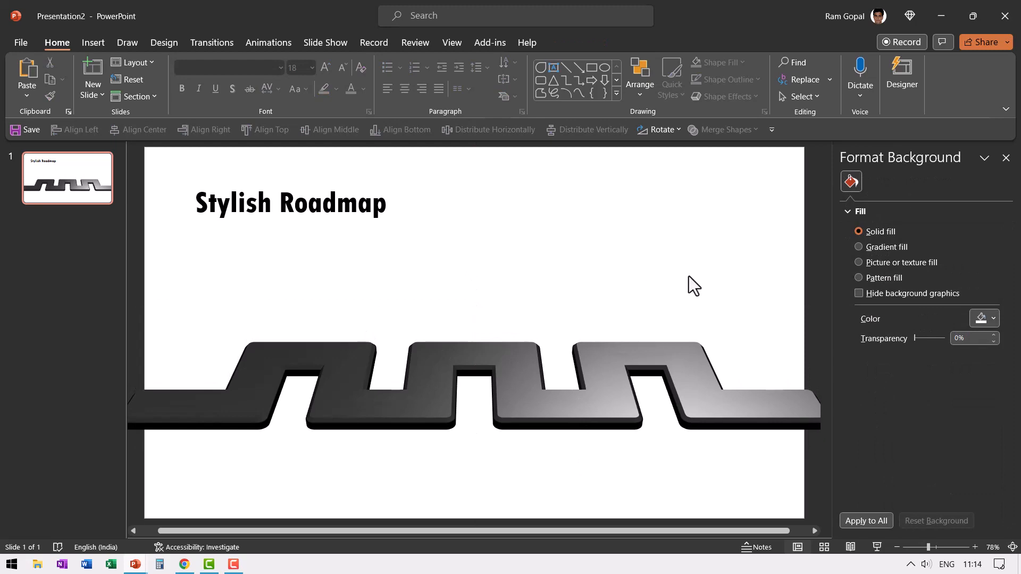
mouse_move(185, 564)
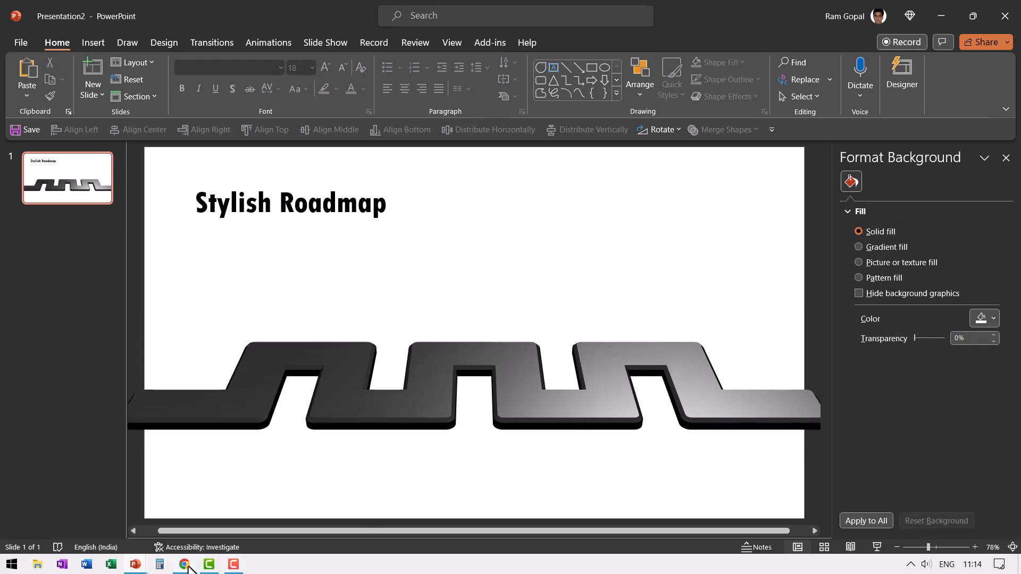
In Chrome, download the Pixabay skyline as the vector file skyline-1751179.svg.
click(184, 564)
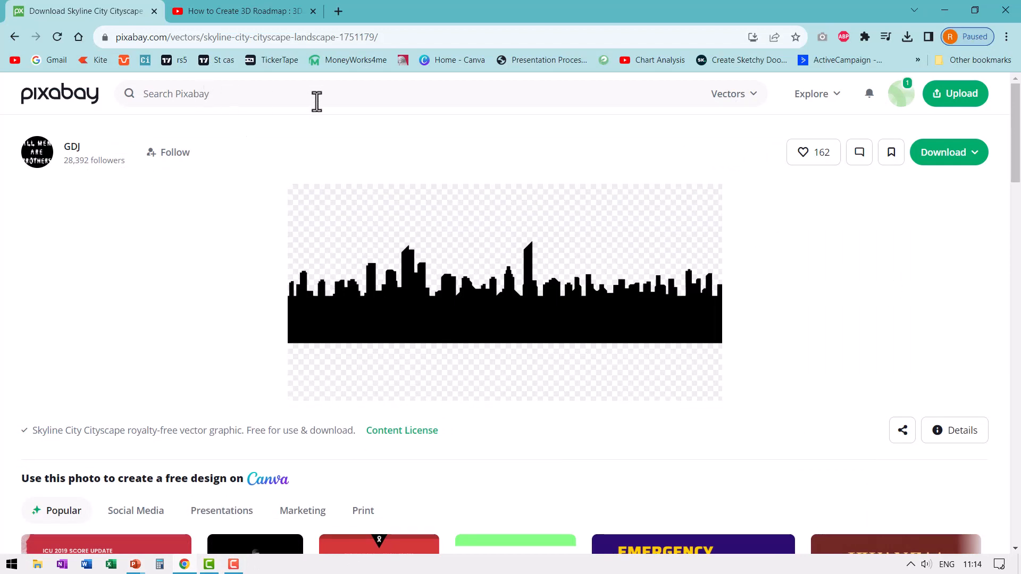
click(727, 93)
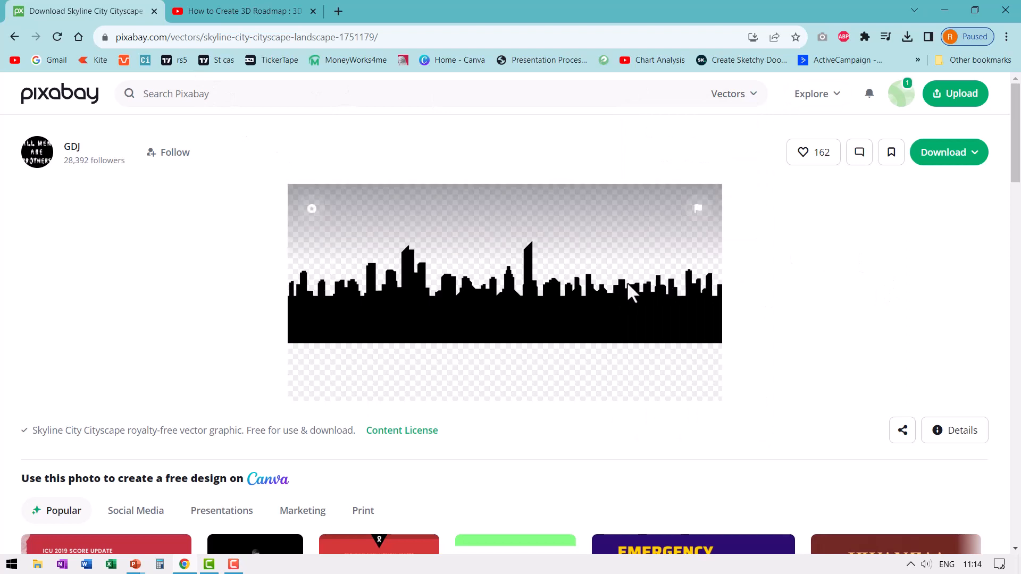
mouse_move(604, 321)
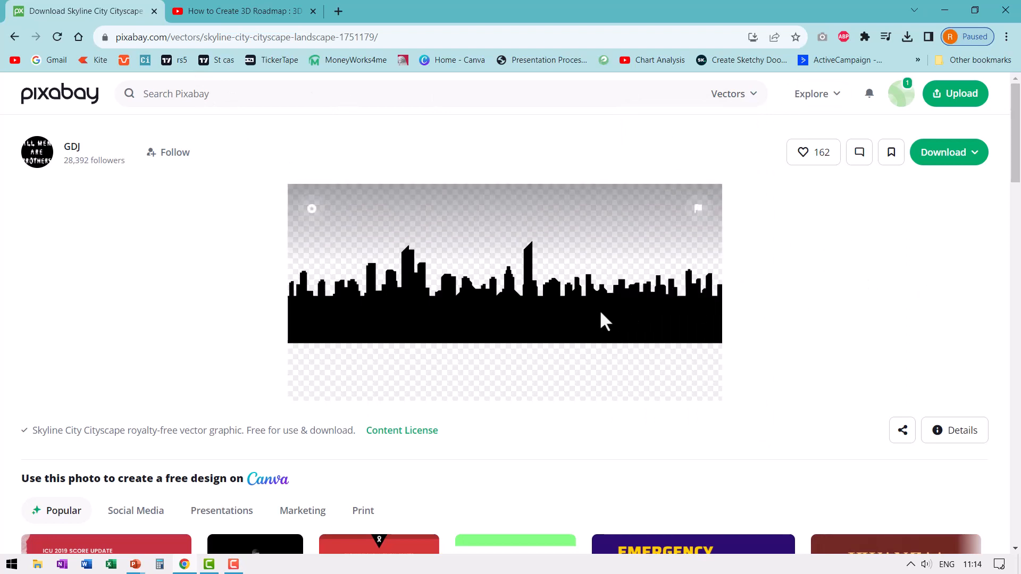
mouse_move(592, 318)
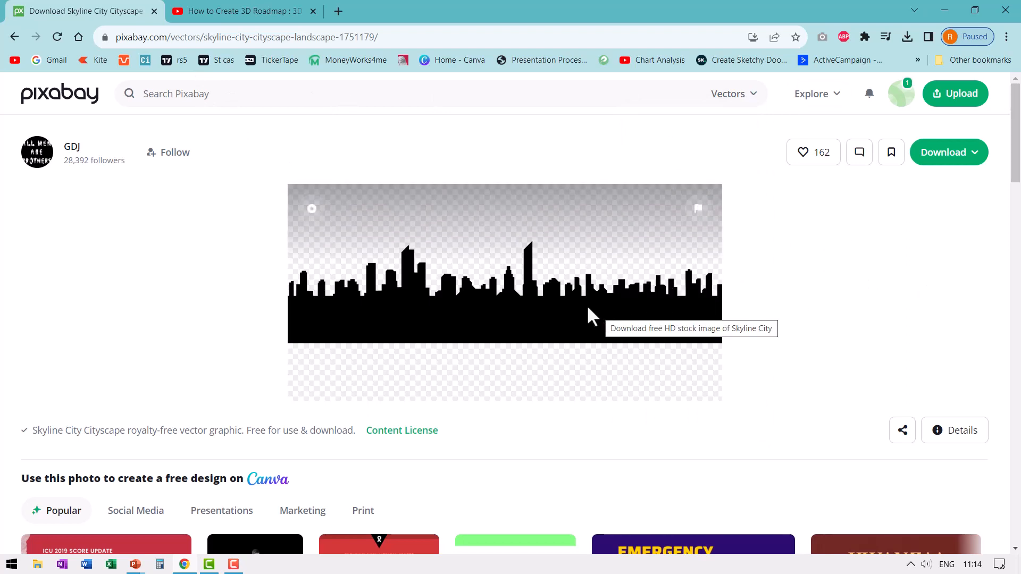
click(948, 152)
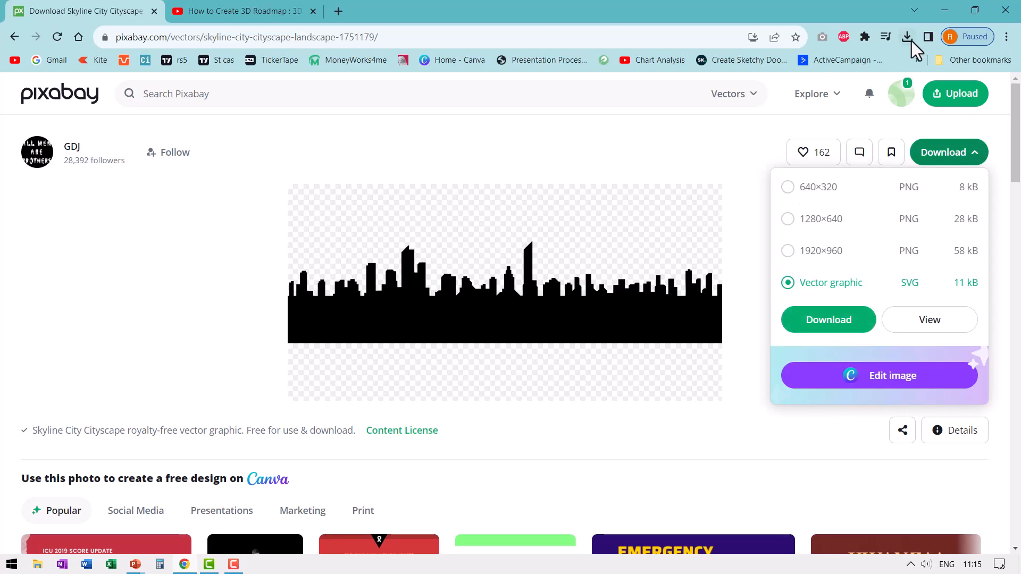
click(907, 38)
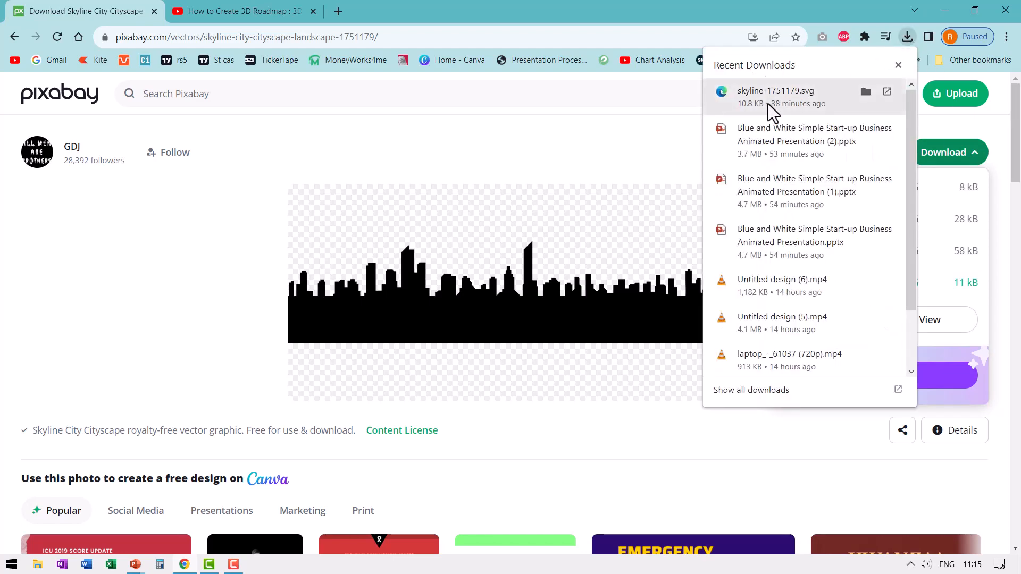
click(865, 91)
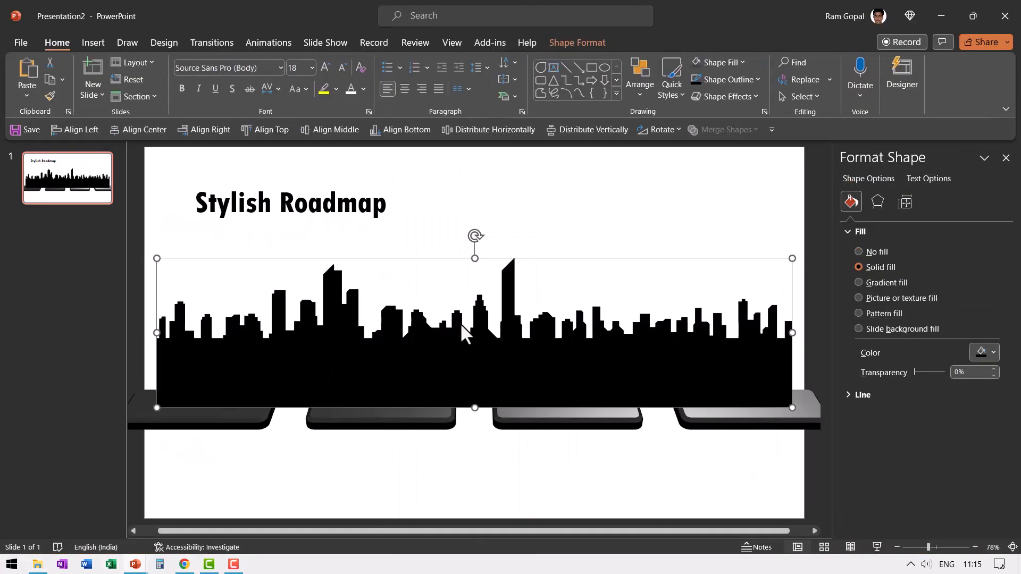
mouse_move(742, 236)
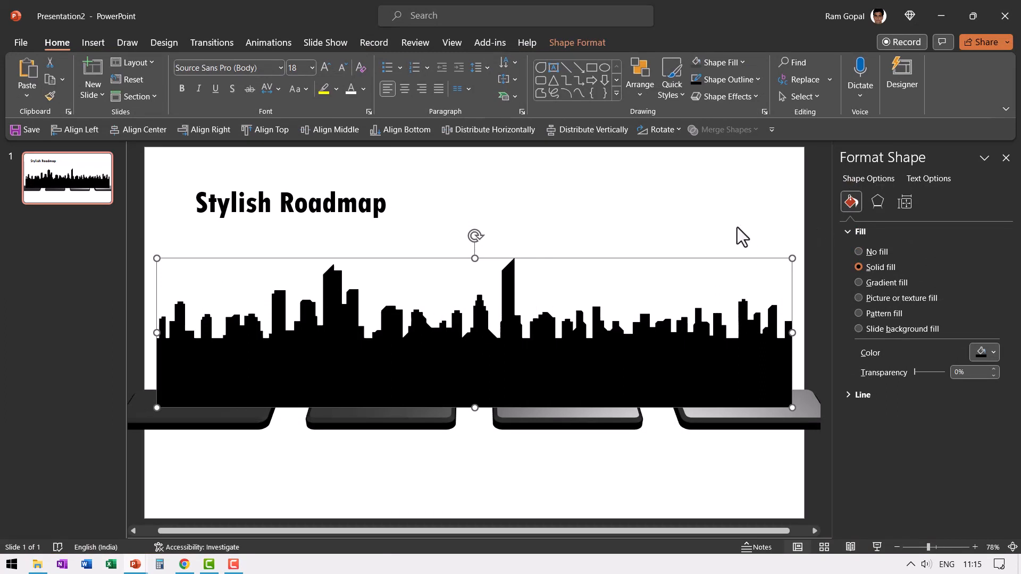
mouse_move(562, 362)
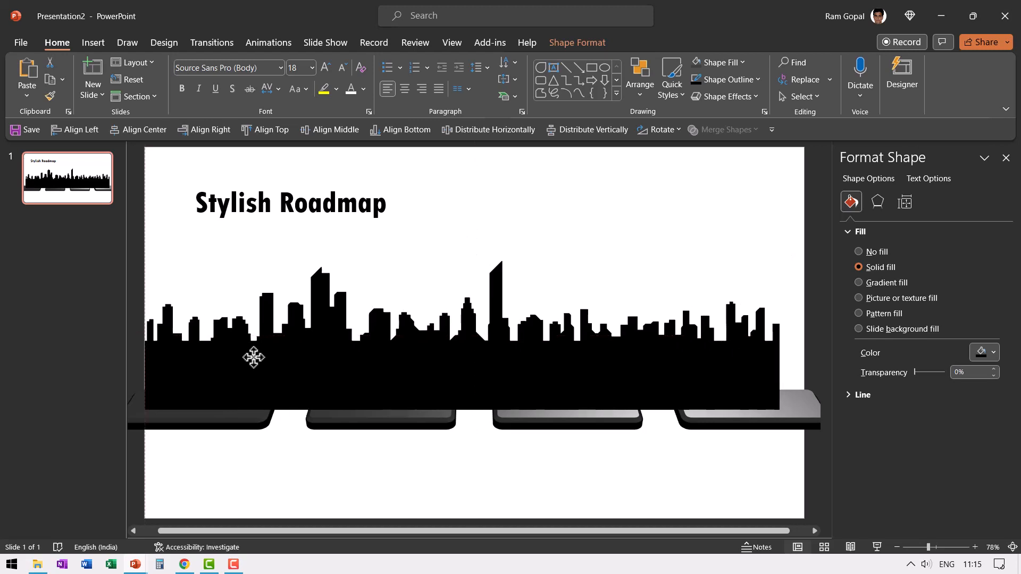
Stretch the inserted skyline graphic to the slide's right edge, spanning the full width.
click(255, 357)
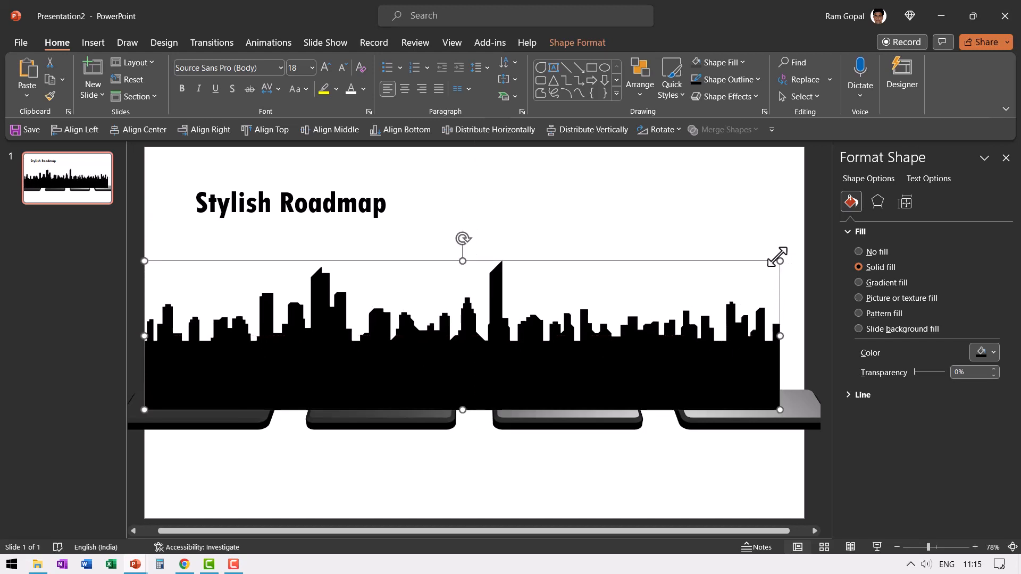
drag(779, 261, 803, 251)
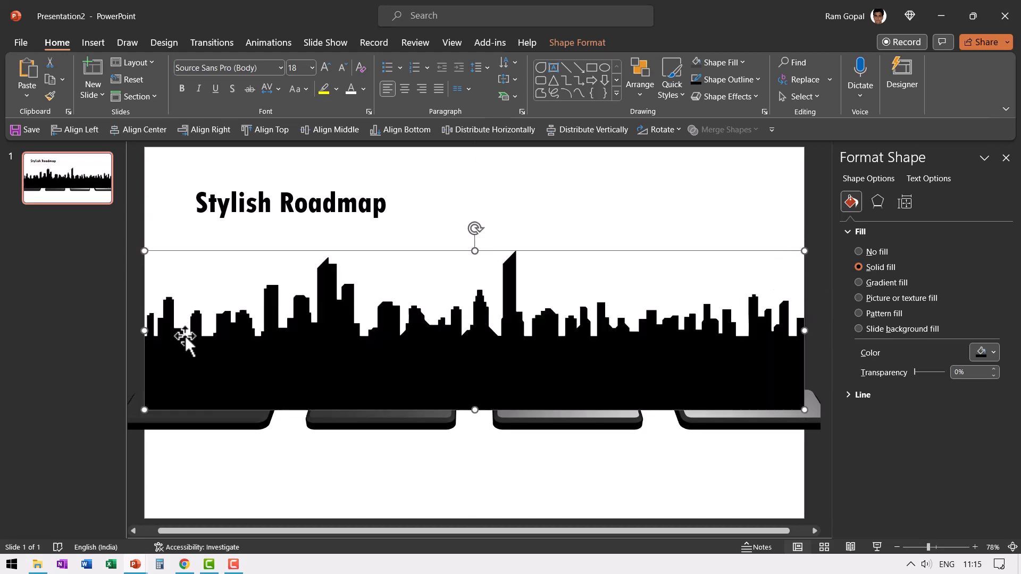
mouse_move(781, 220)
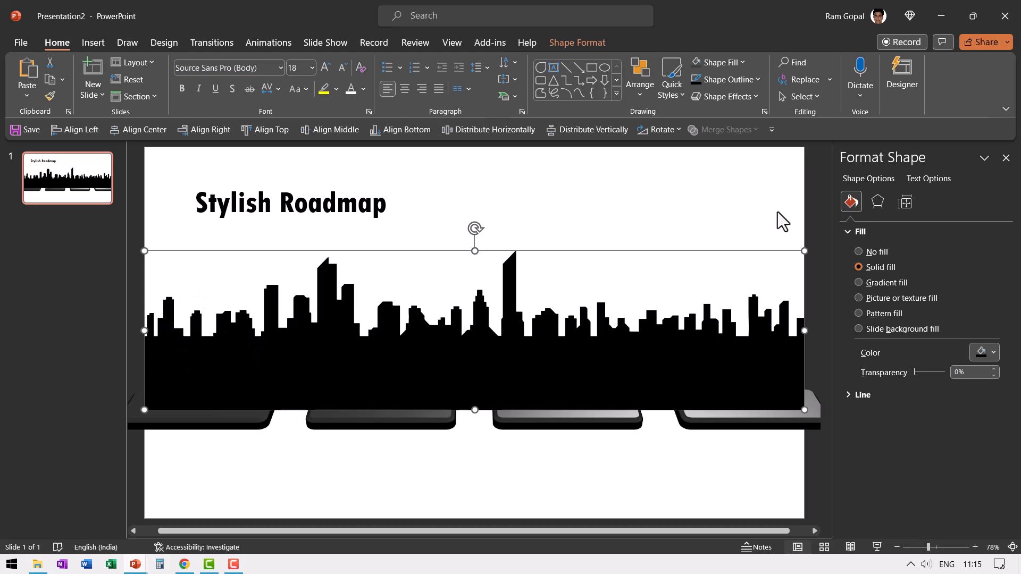
mouse_move(619, 353)
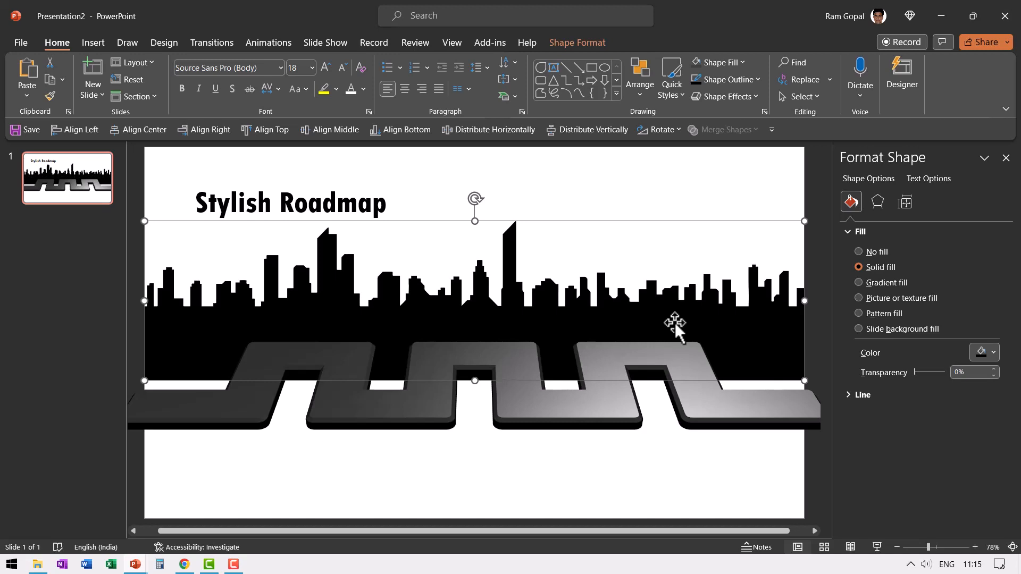
Give the skyline a preset gradient fill and adjust one gradient stop.
click(858, 282)
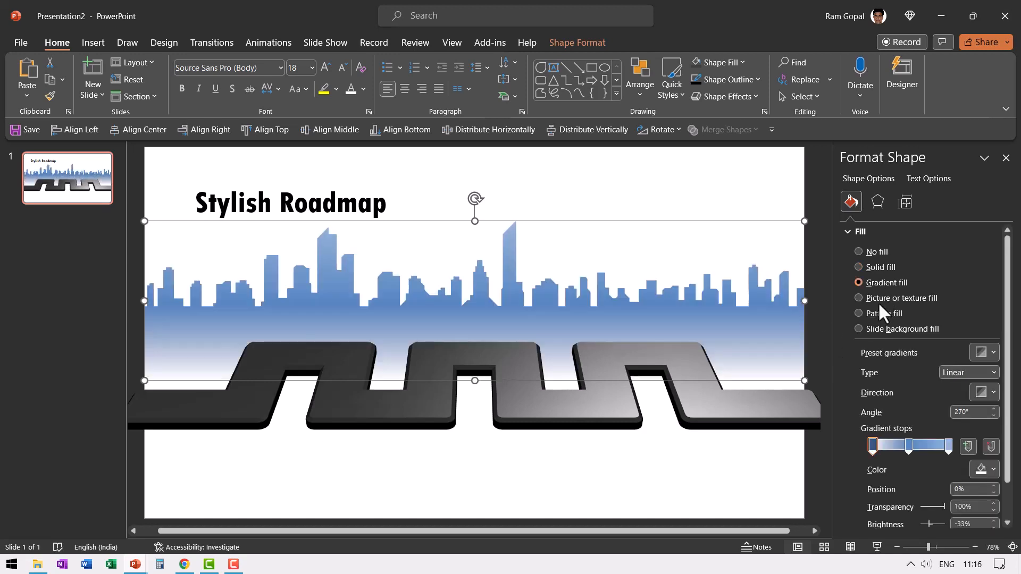
click(983, 354)
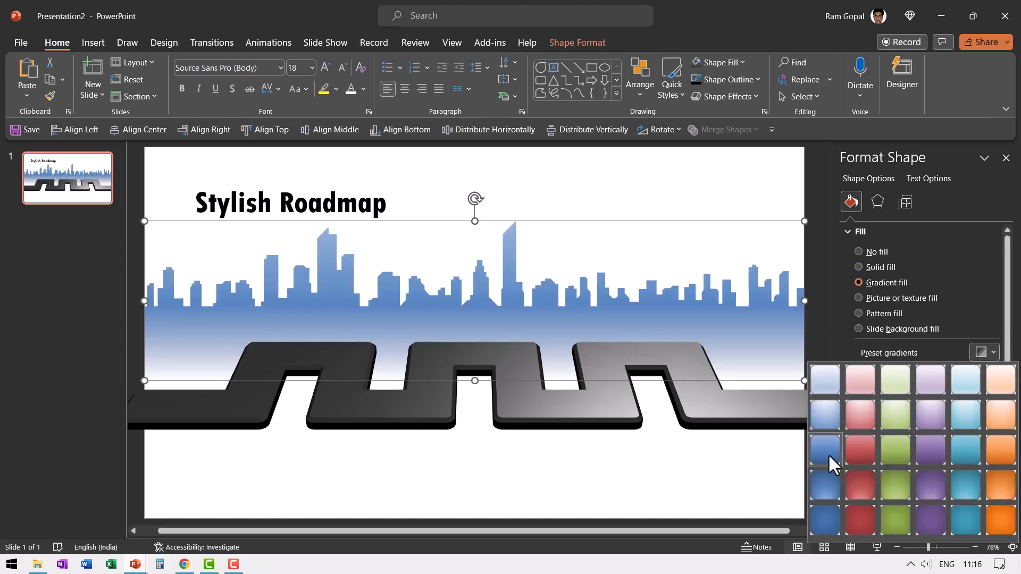
mouse_move(824, 447)
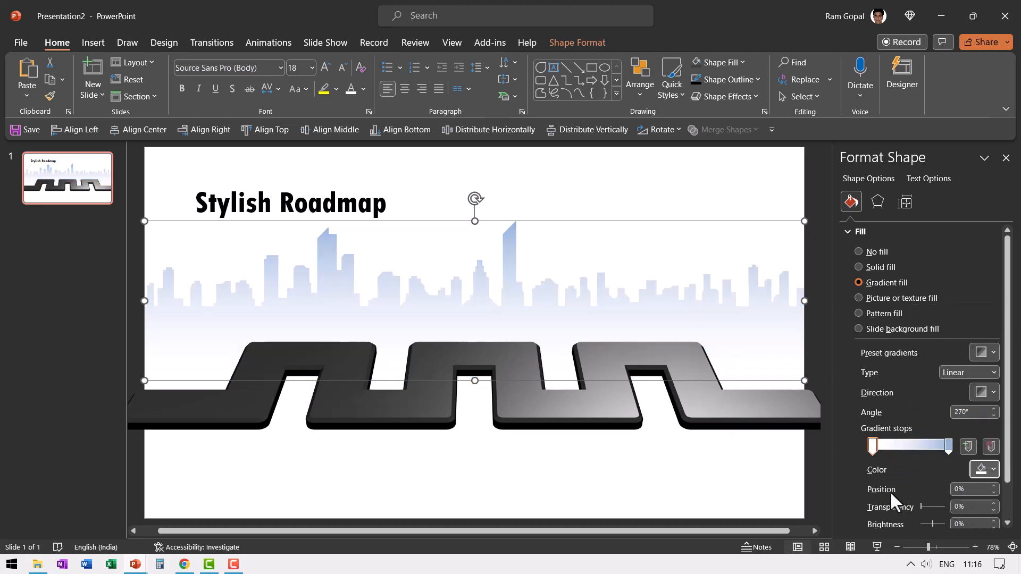
drag(919, 507, 938, 507)
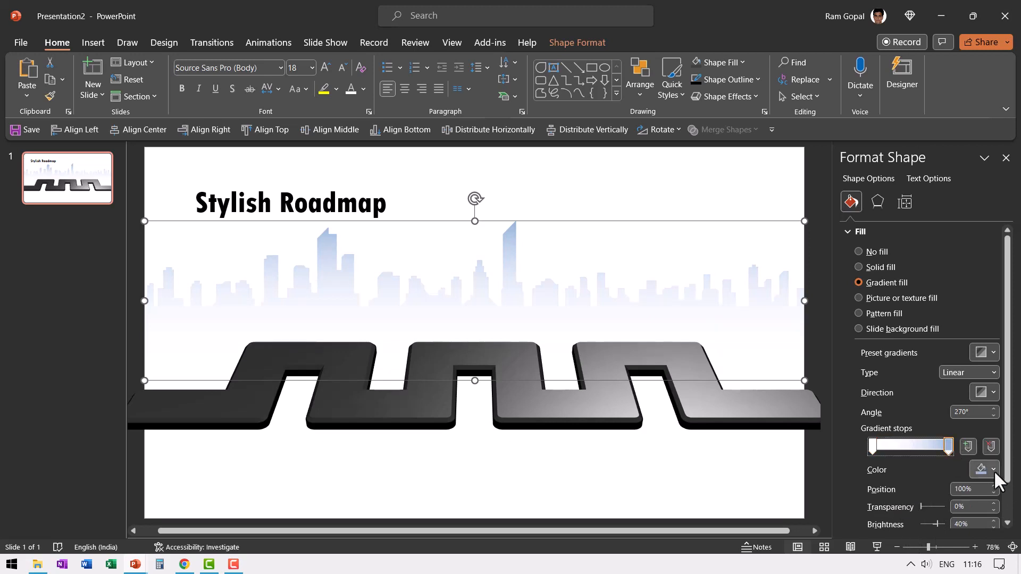
Colour a gradient stop dark grey and drag the stops to darken the rooftops.
click(993, 470)
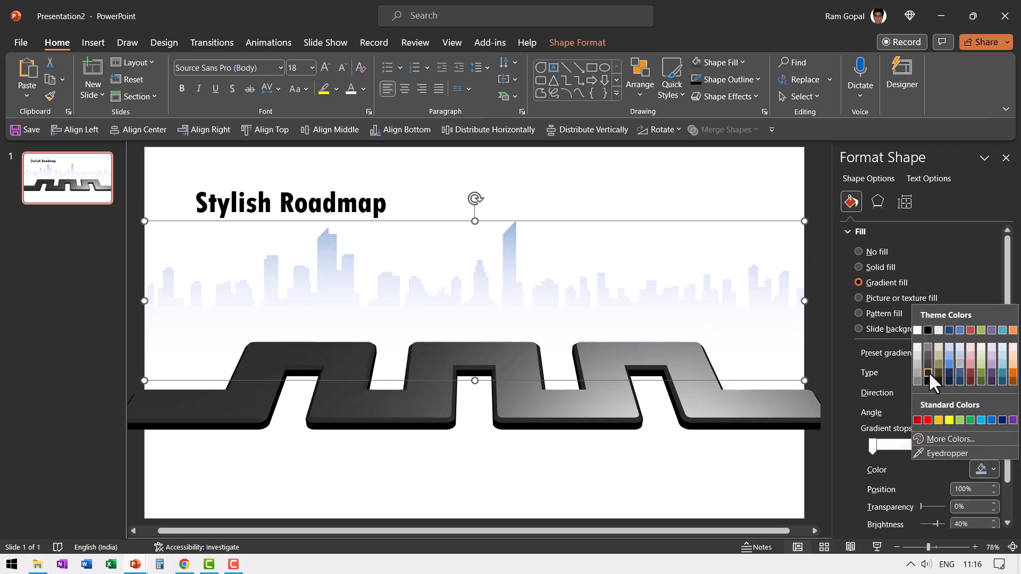
click(928, 373)
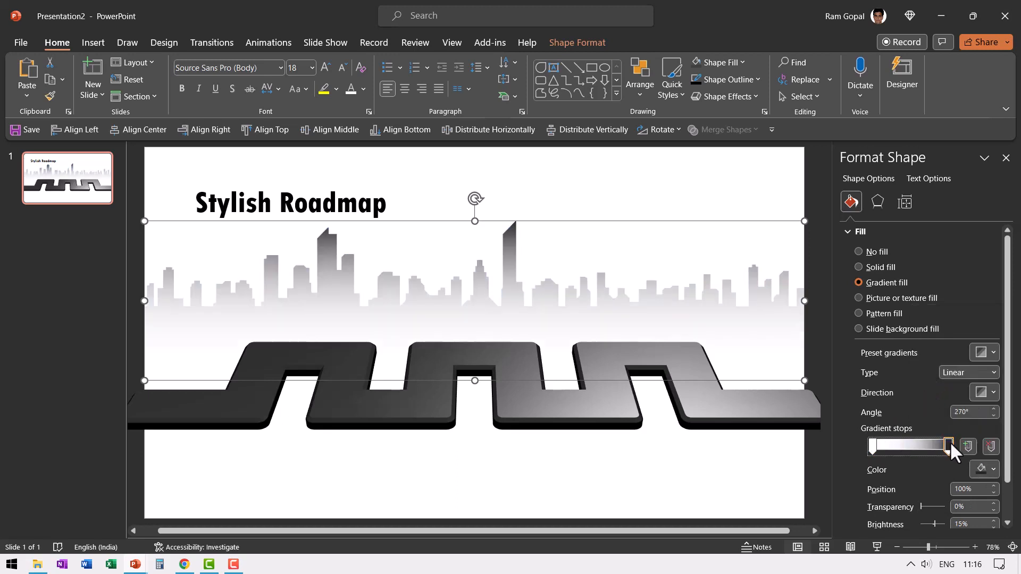
drag(946, 446, 932, 446)
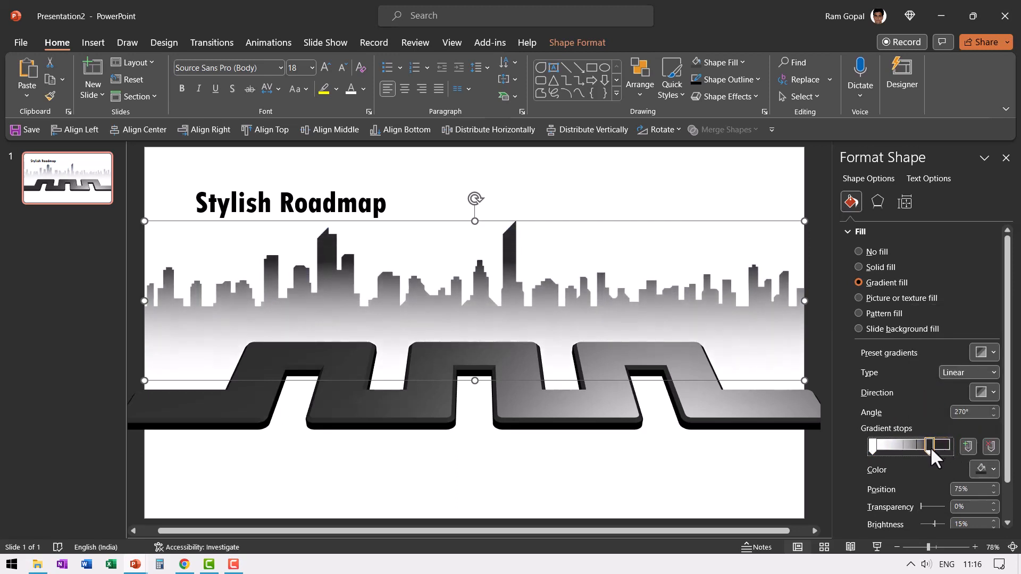
drag(937, 446, 925, 446)
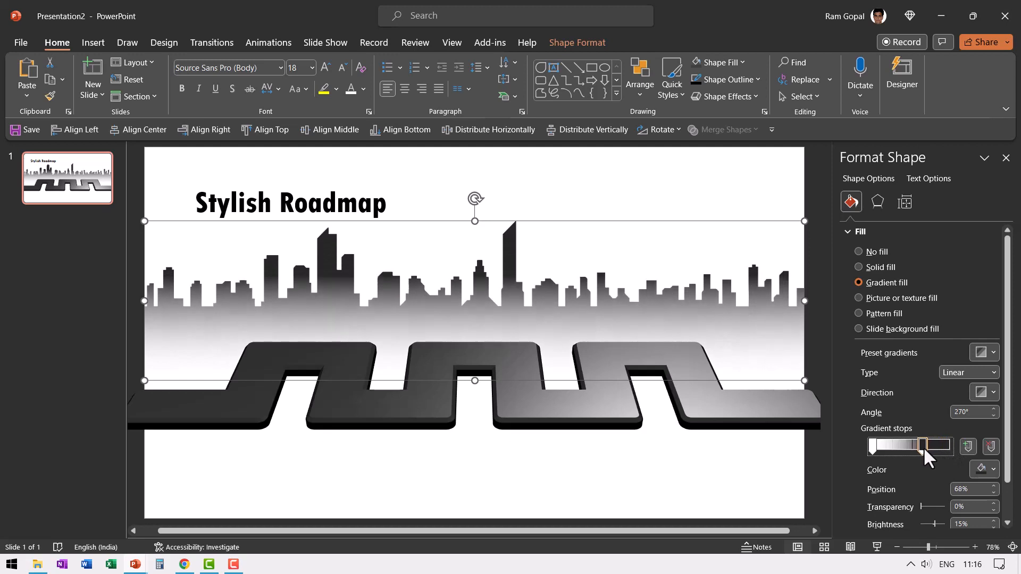
drag(928, 446, 911, 446)
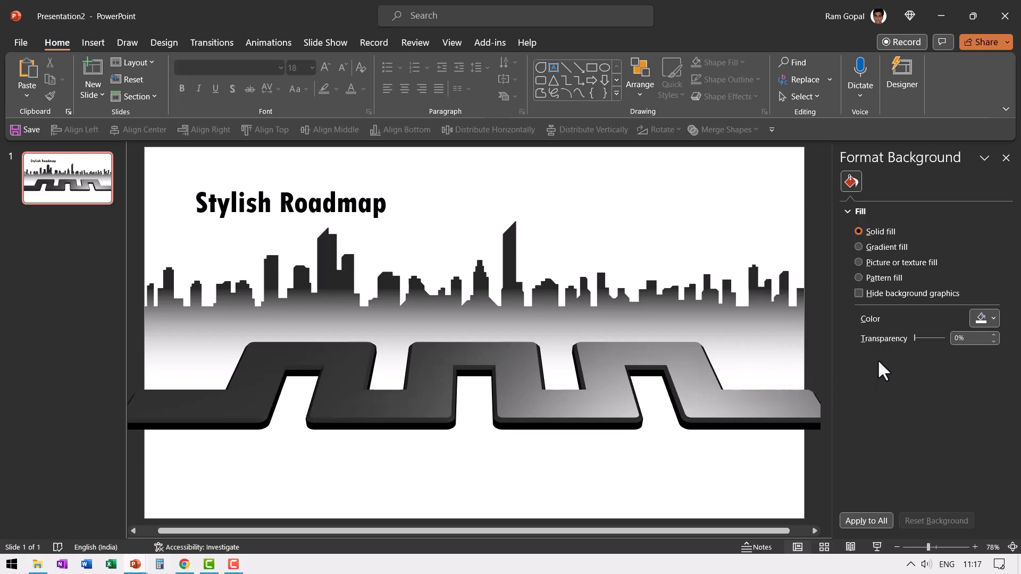
Fill the slide background with the Medium Gradient - Accent 1 preset and adjust a stop.
click(858, 246)
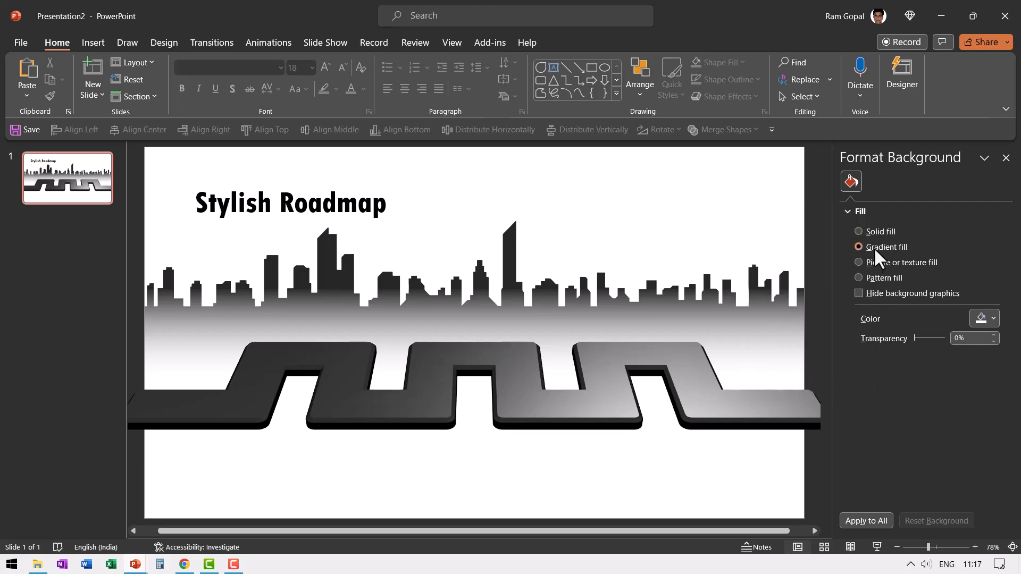
click(858, 247)
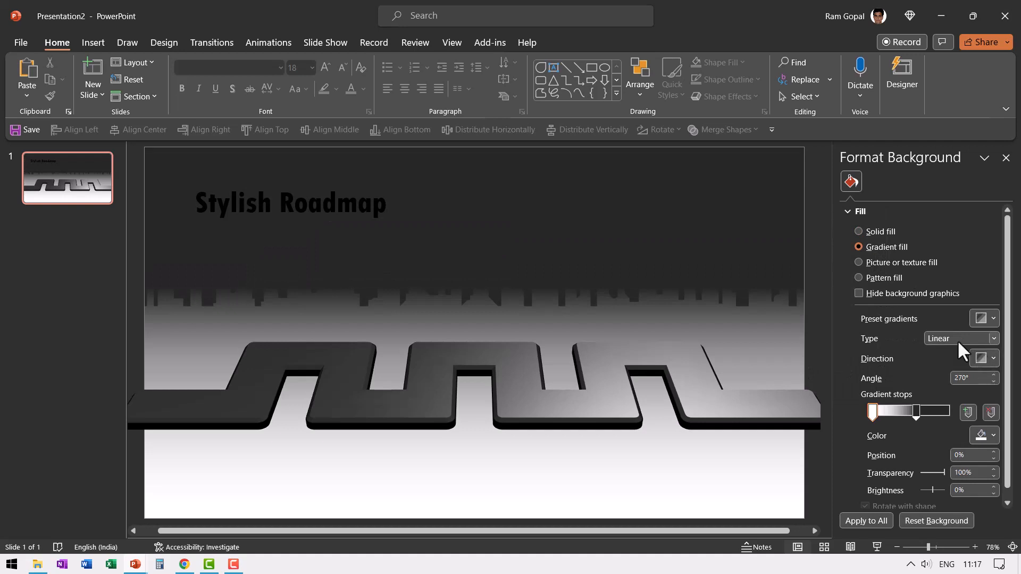
click(989, 319)
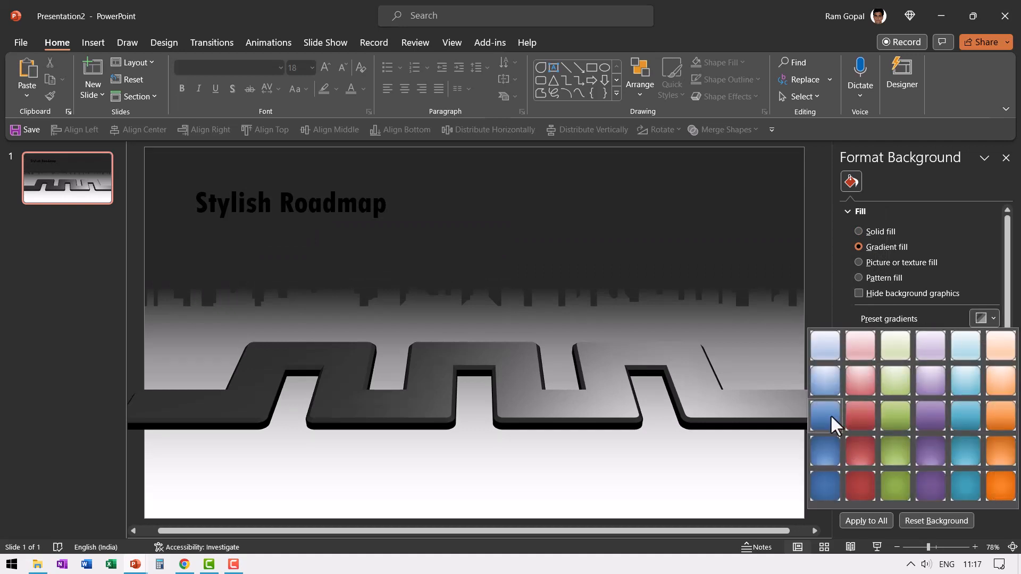
mouse_move(824, 421)
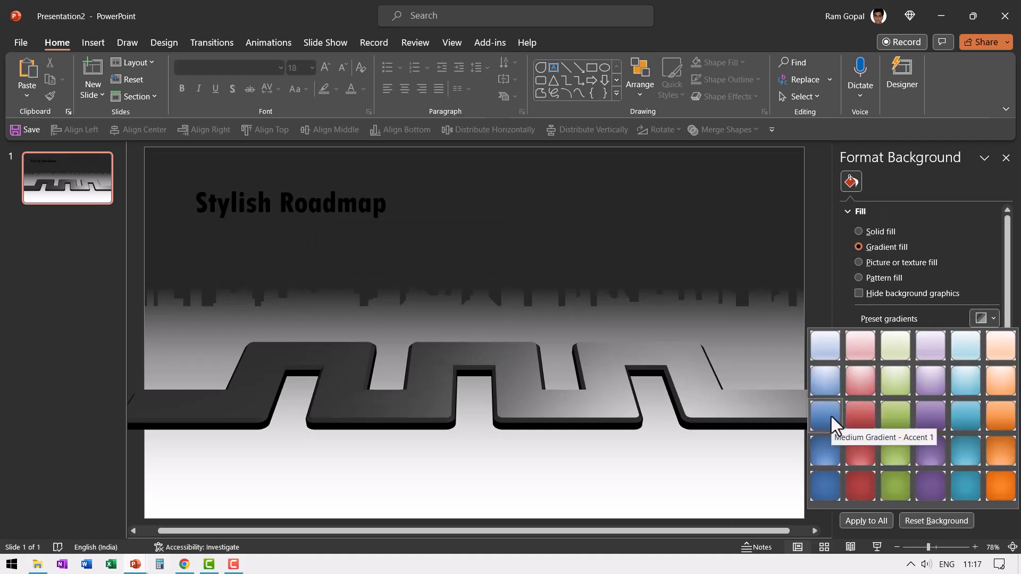
click(824, 417)
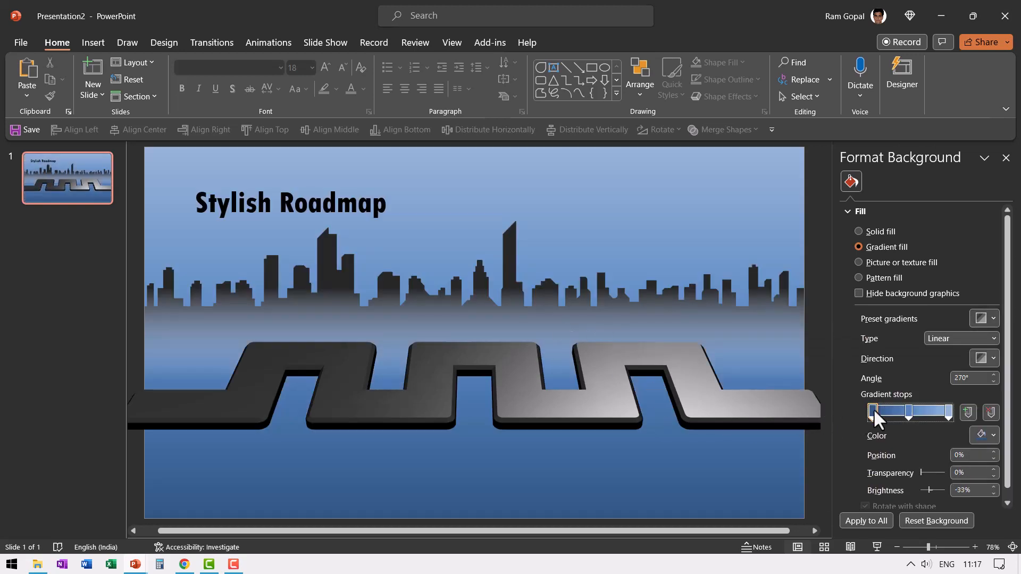
mouse_move(924, 482)
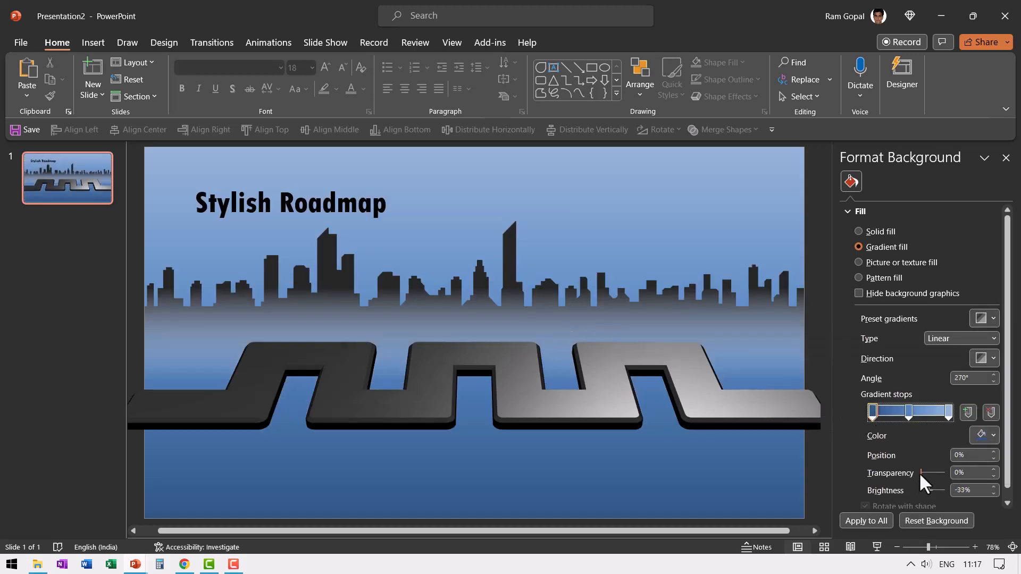
drag(923, 472, 946, 472)
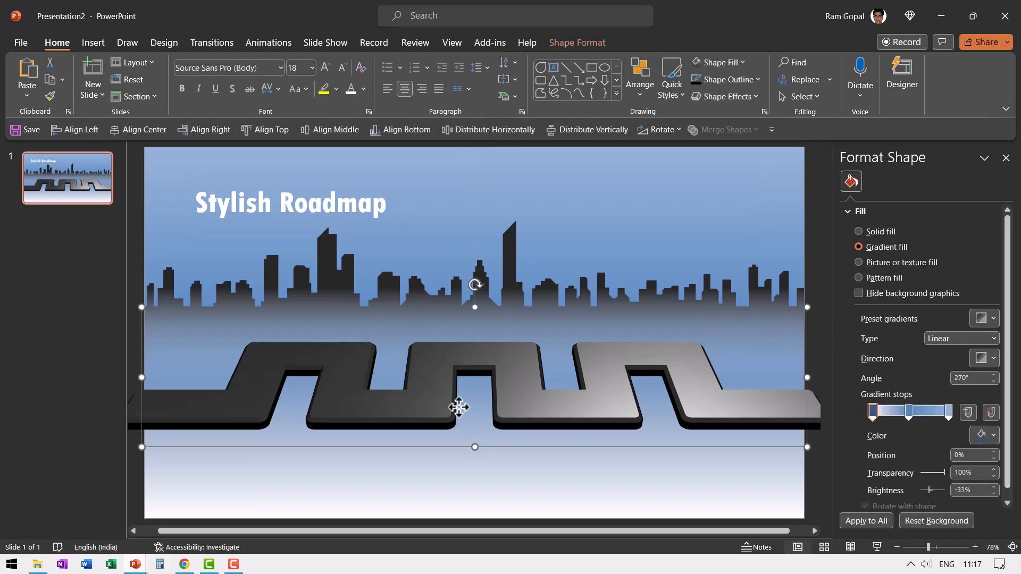
Select the zigzag road and move it slightly lower beneath the skyline.
click(885, 267)
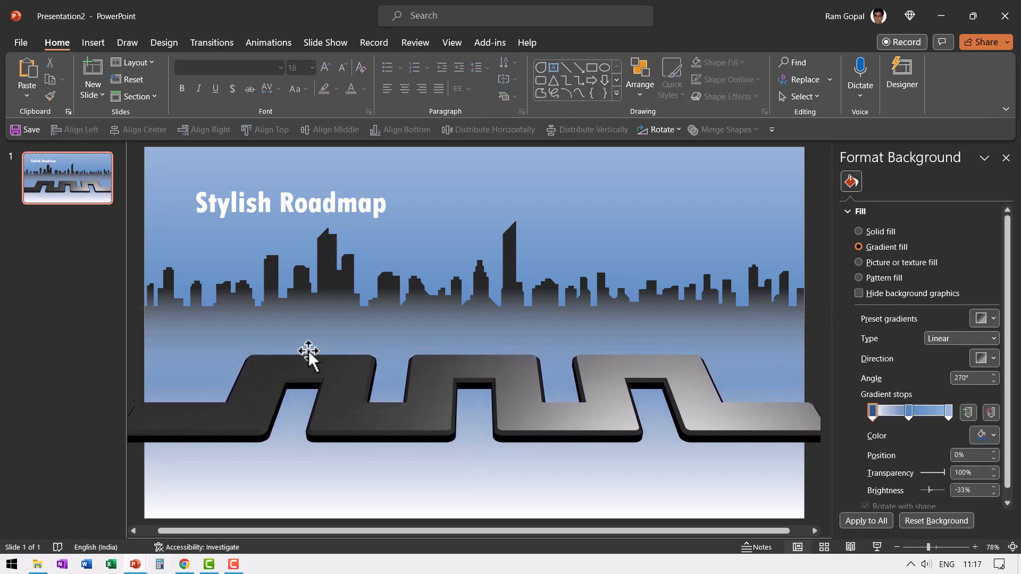
mouse_move(577, 72)
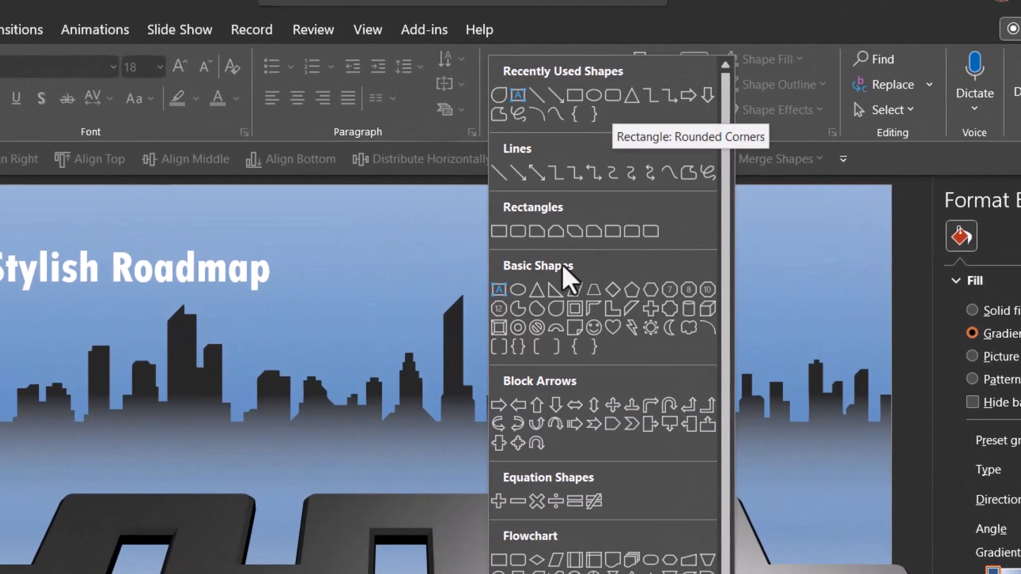
mouse_move(563, 319)
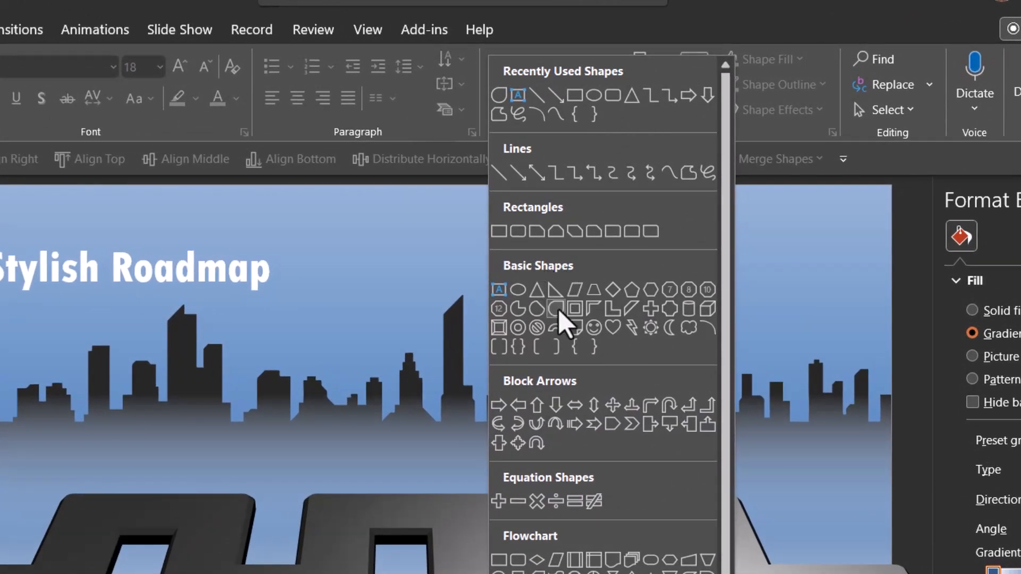
Draw a blue teardrop above the skyline right of the tower, rotated point-down.
click(566, 323)
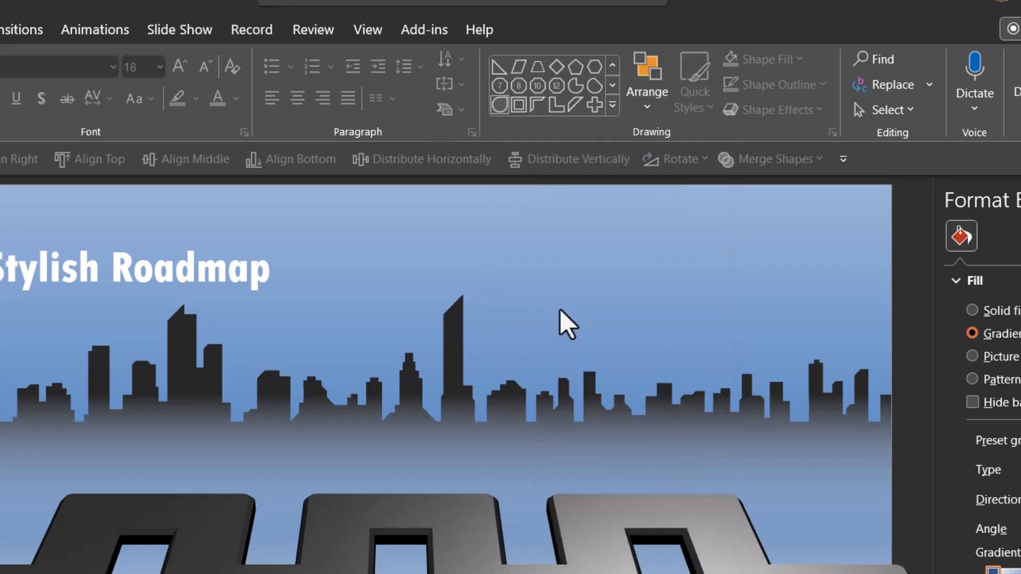
drag(560, 251, 667, 355)
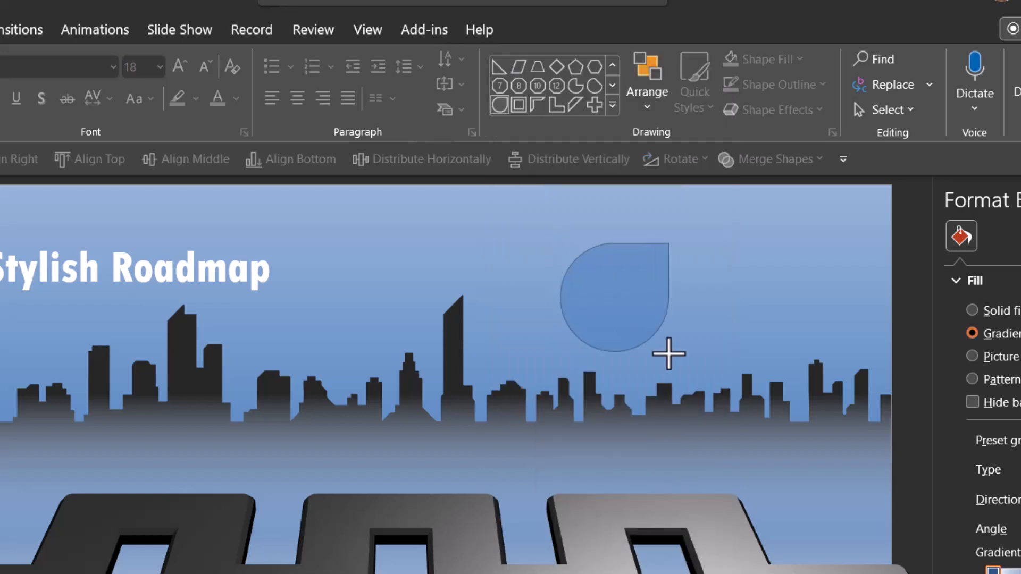
click(610, 293)
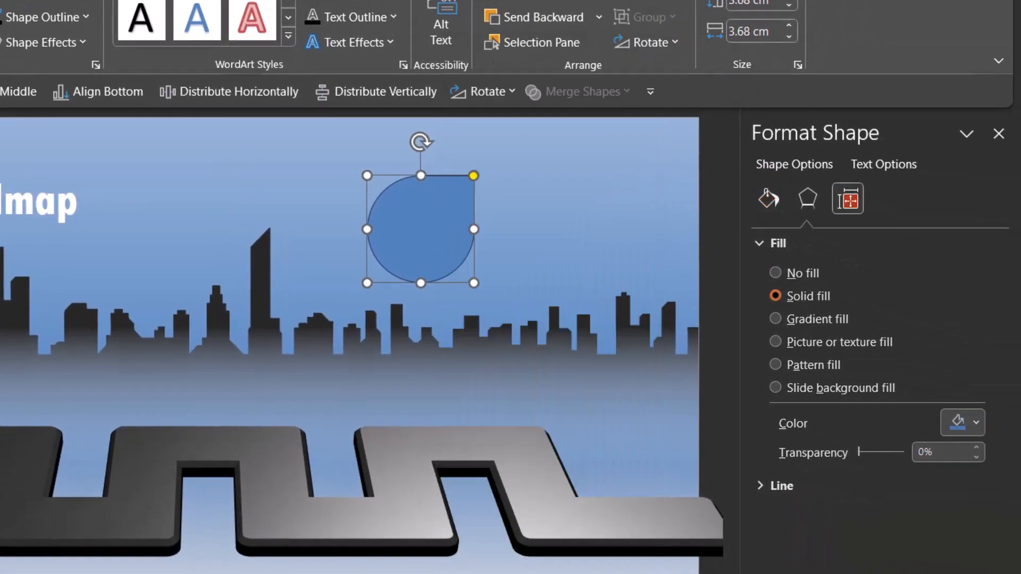
click(847, 198)
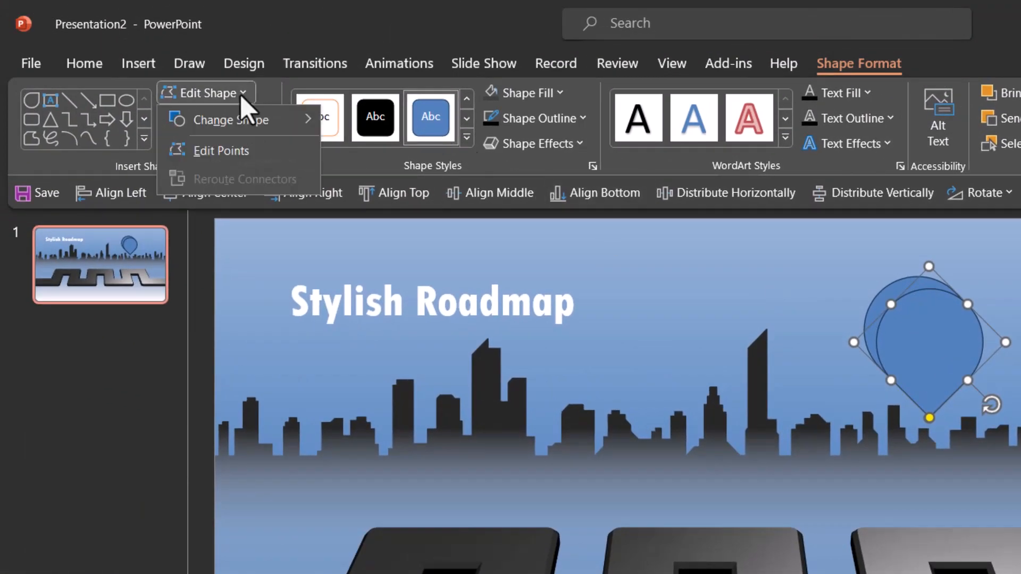
Turn the teardrop tip downward and centre a white circle inside it.
click(233, 120)
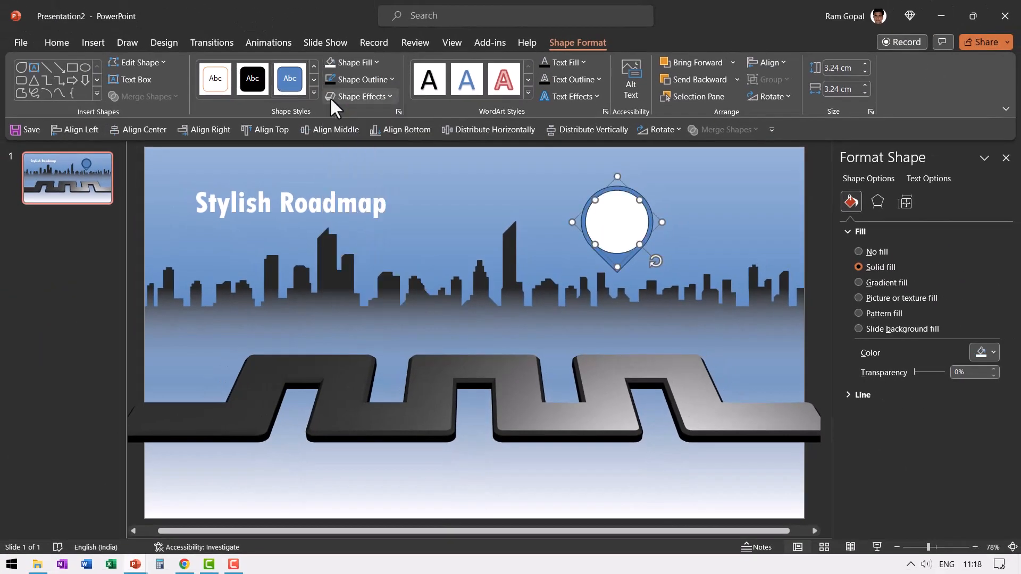
Give the white circle a soft shadow and fill the teardrop red.
click(360, 97)
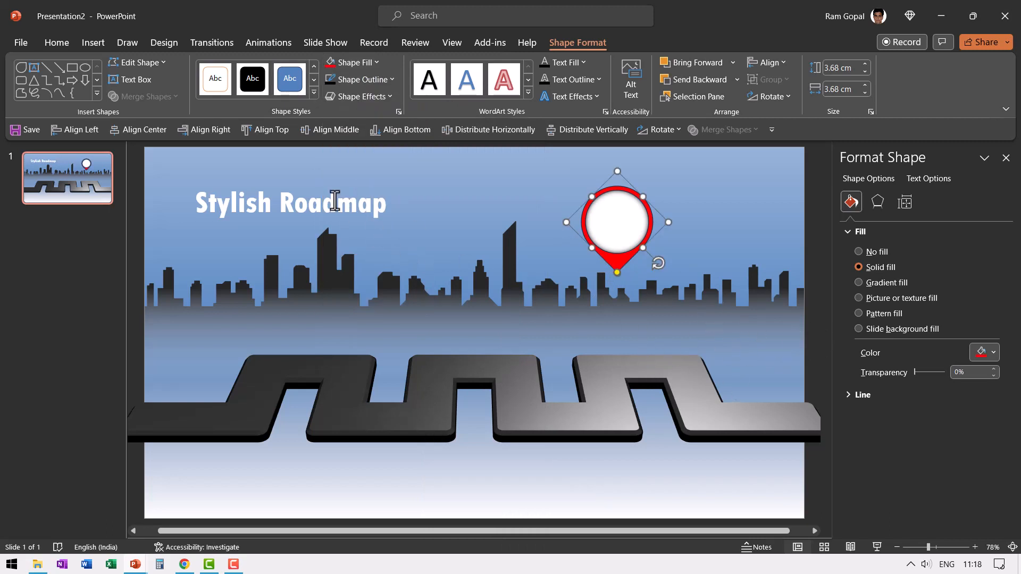
mouse_move(798, 325)
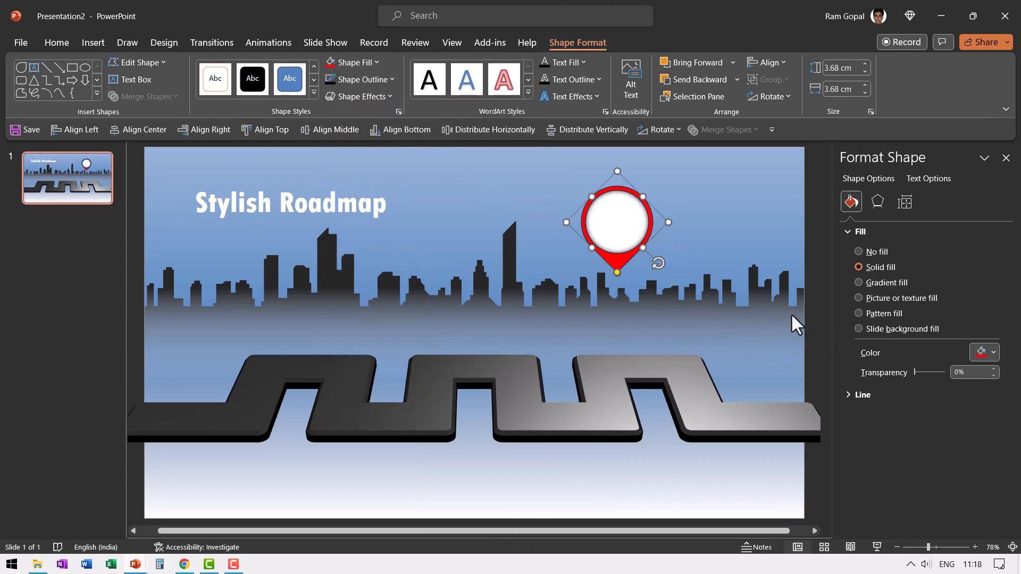
click(360, 79)
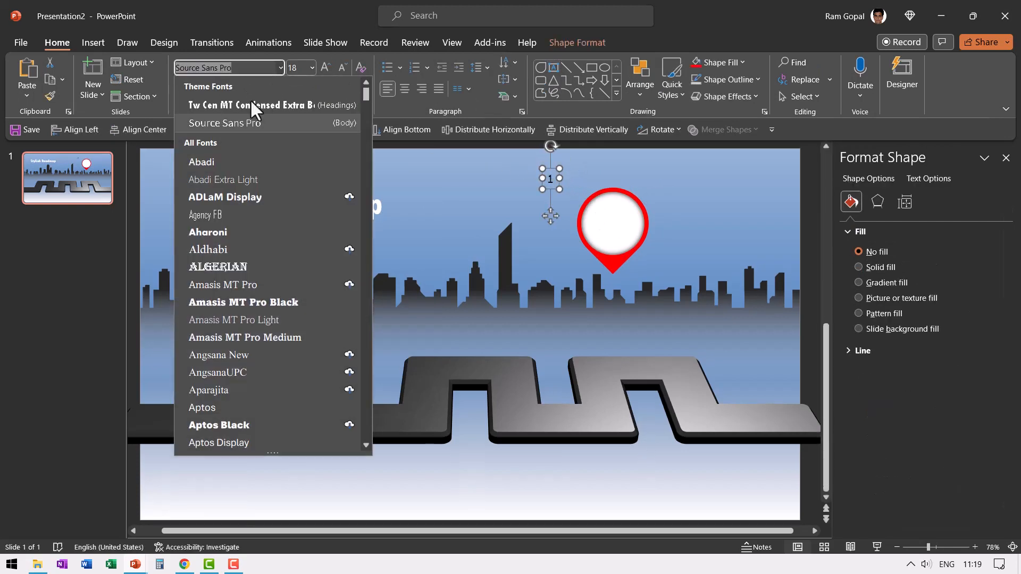
Set the number 1 in a condensed heading font, enlarge it, and centre it in the pin.
click(272, 105)
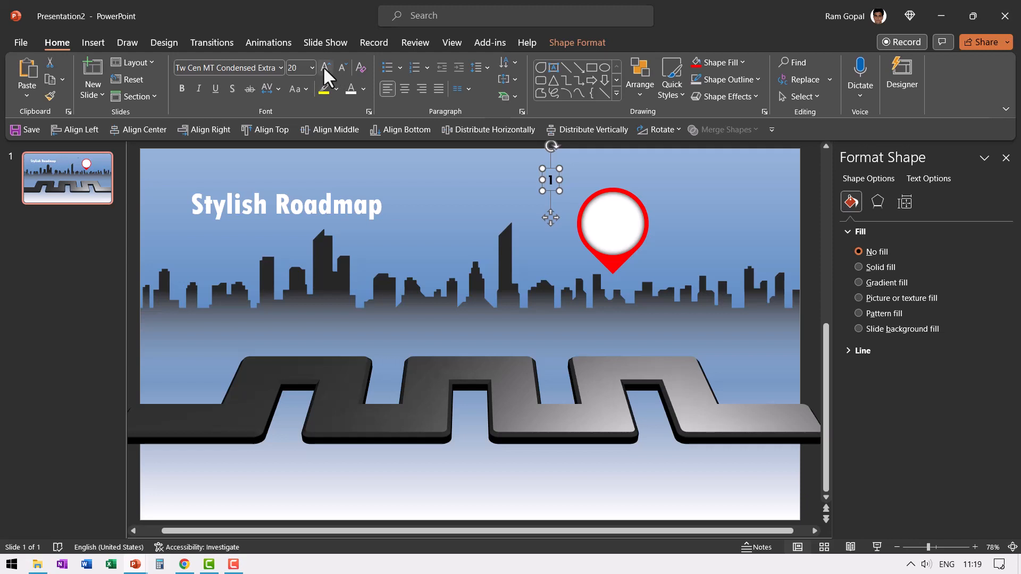
click(325, 68)
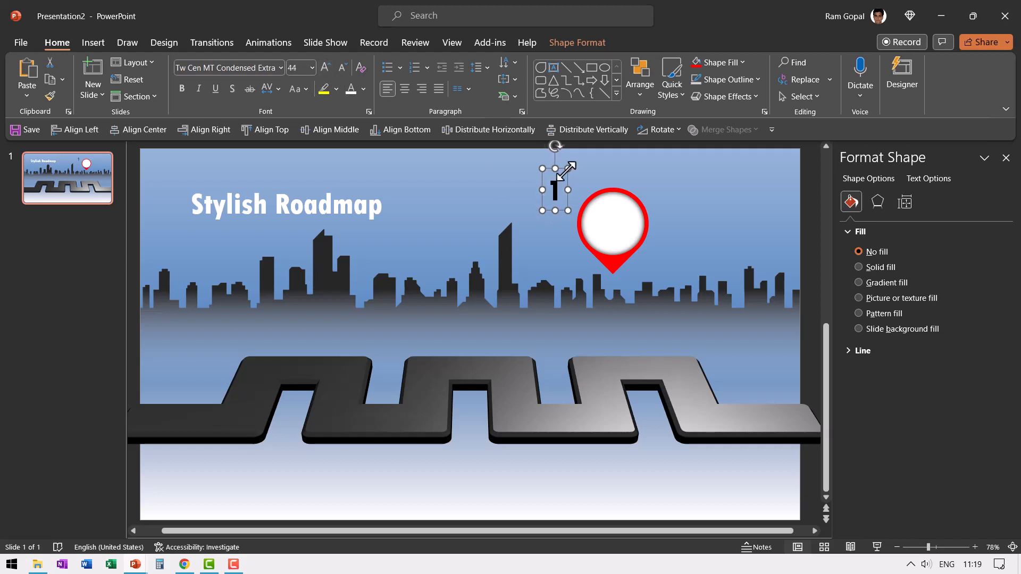
drag(554, 189, 613, 226)
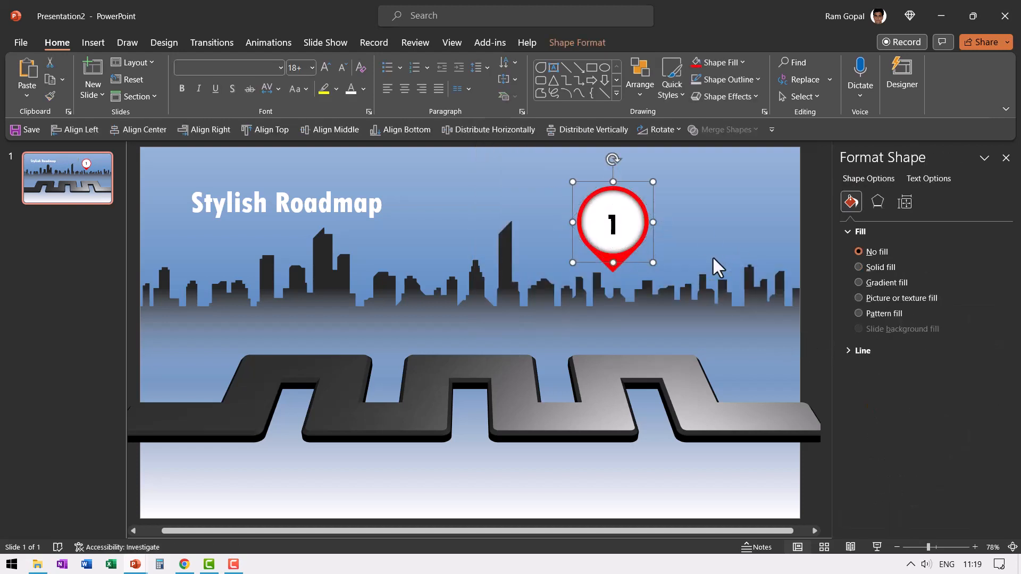
Move the numbered pin onto the road's first bend and shrink the group.
drag(612, 221, 306, 320)
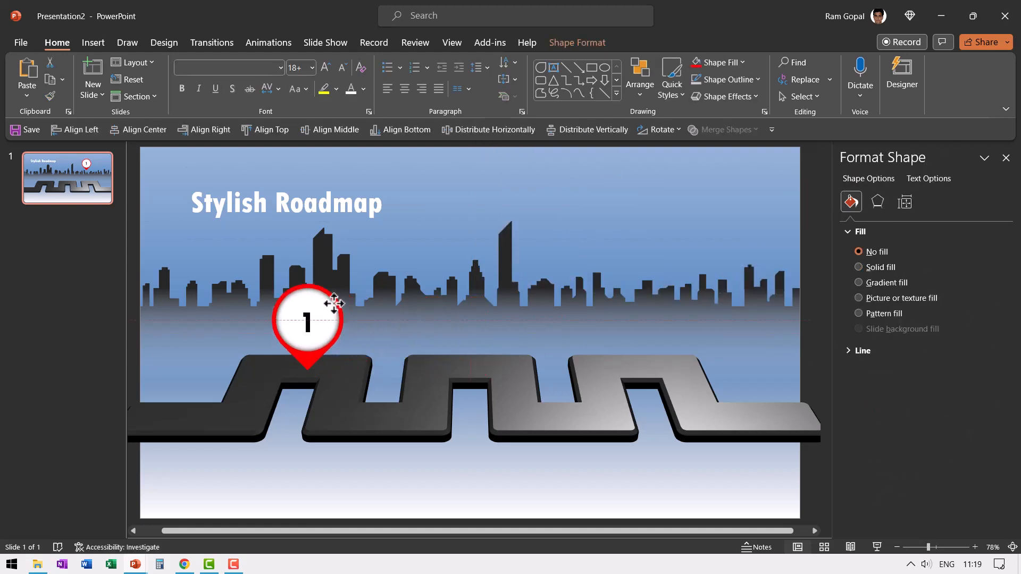
click(306, 319)
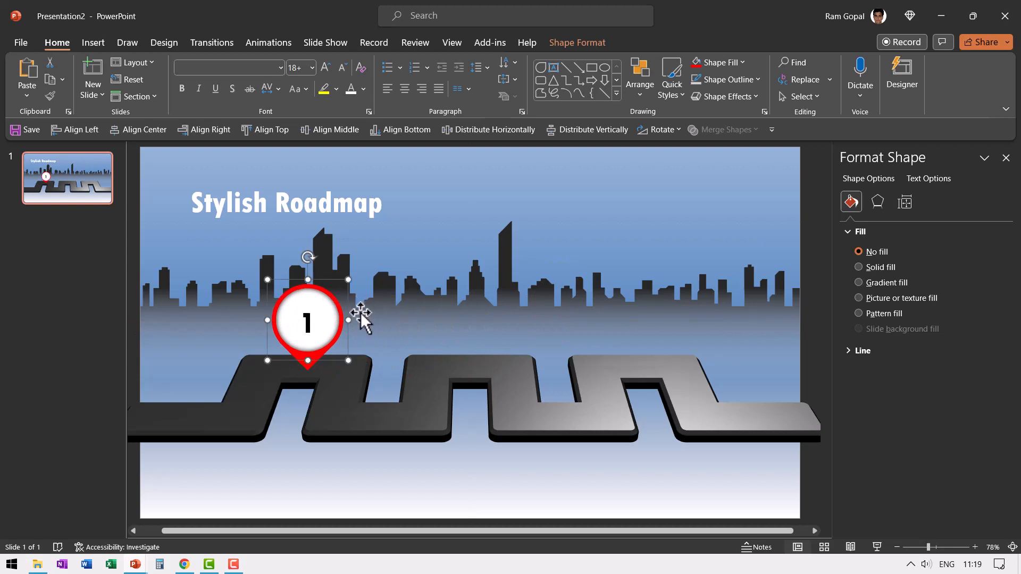
mouse_move(349, 280)
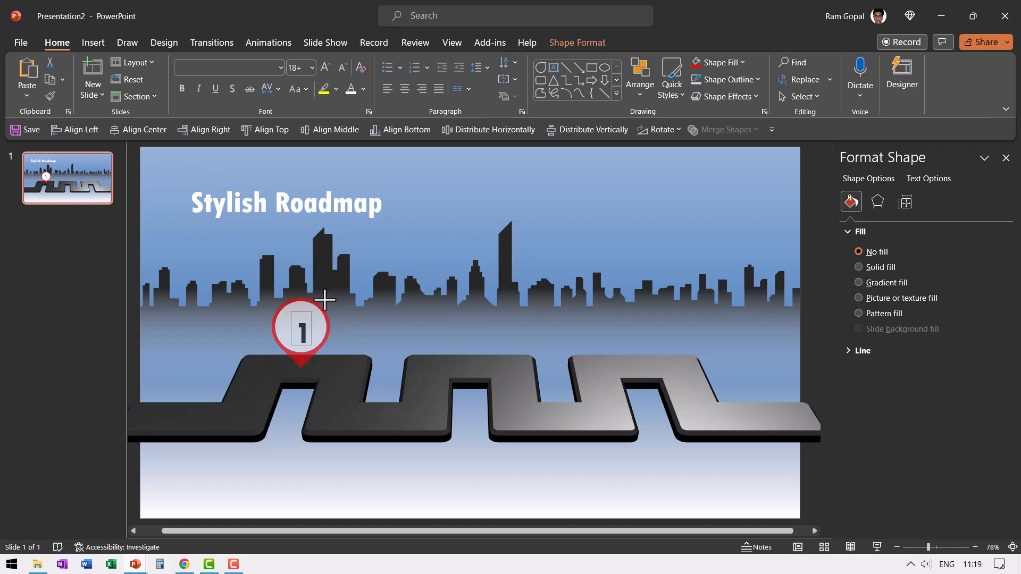
click(300, 328)
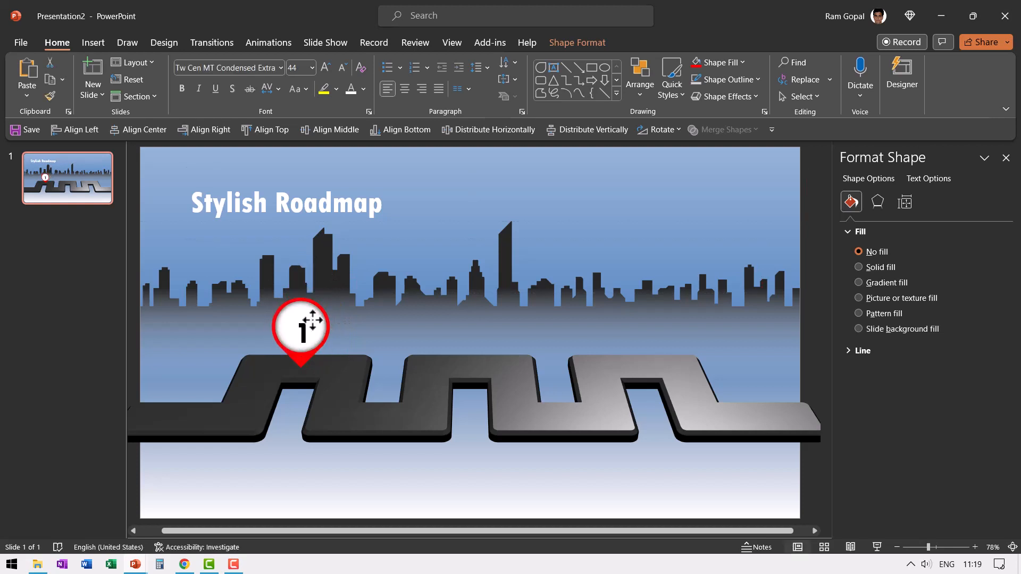
click(299, 328)
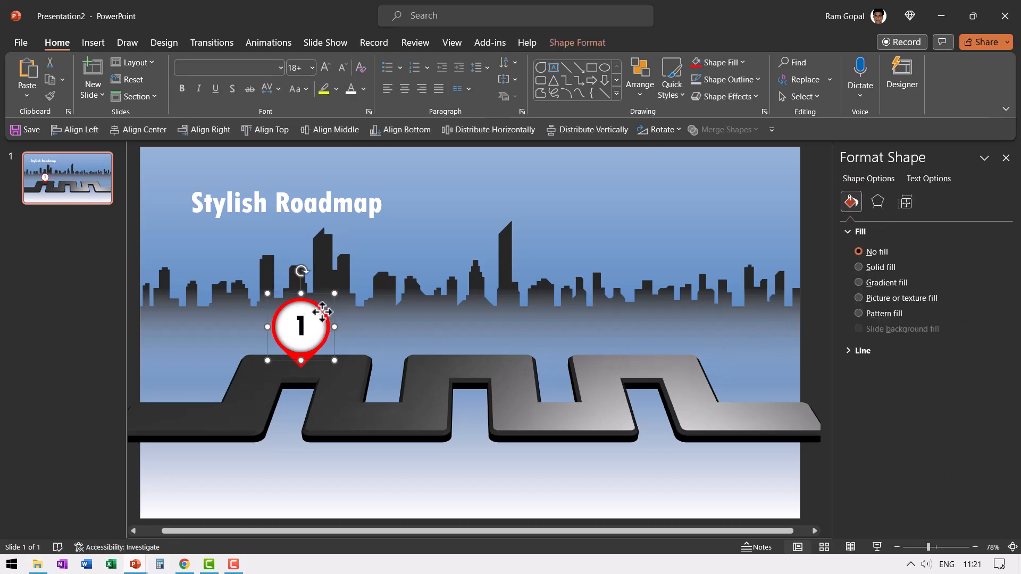
Shift pin 1 left, add a 20 pt sample-text label beside it, and copy the pin.
drag(300, 328, 258, 328)
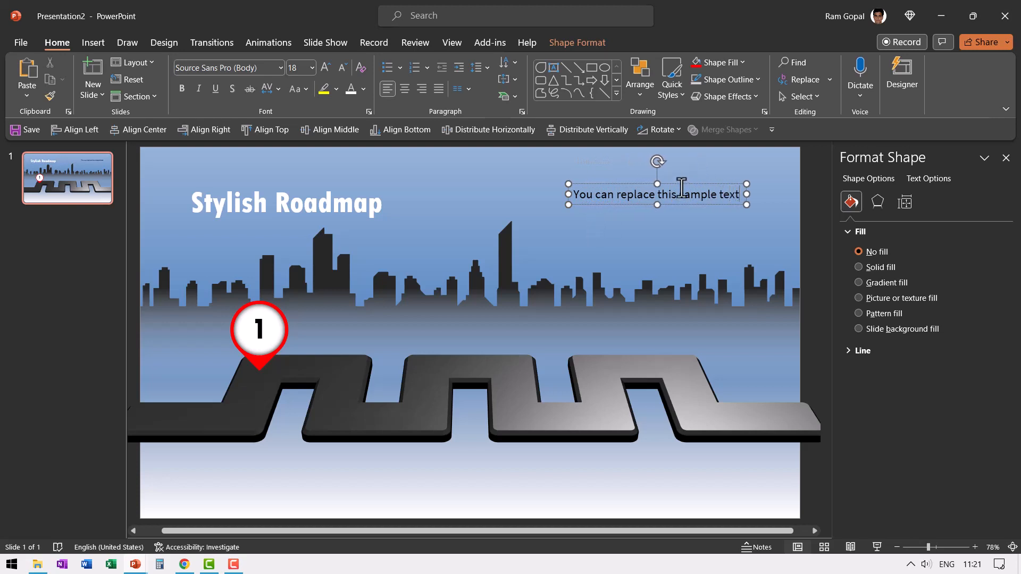
click(324, 69)
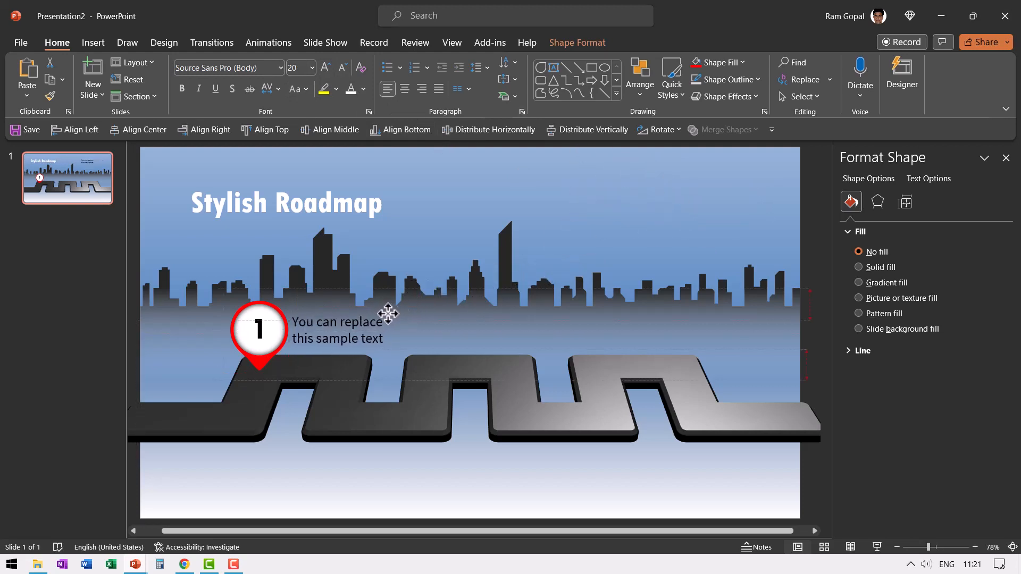
click(287, 342)
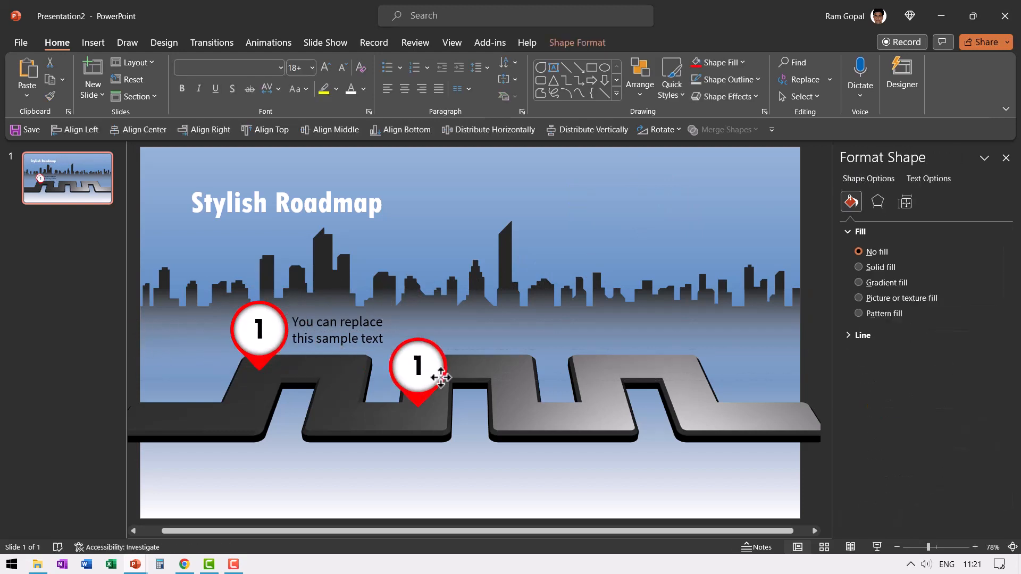
Renumber the copied pin to 2, then add labelled pins 3 and 4 along the road.
double_click(419, 366)
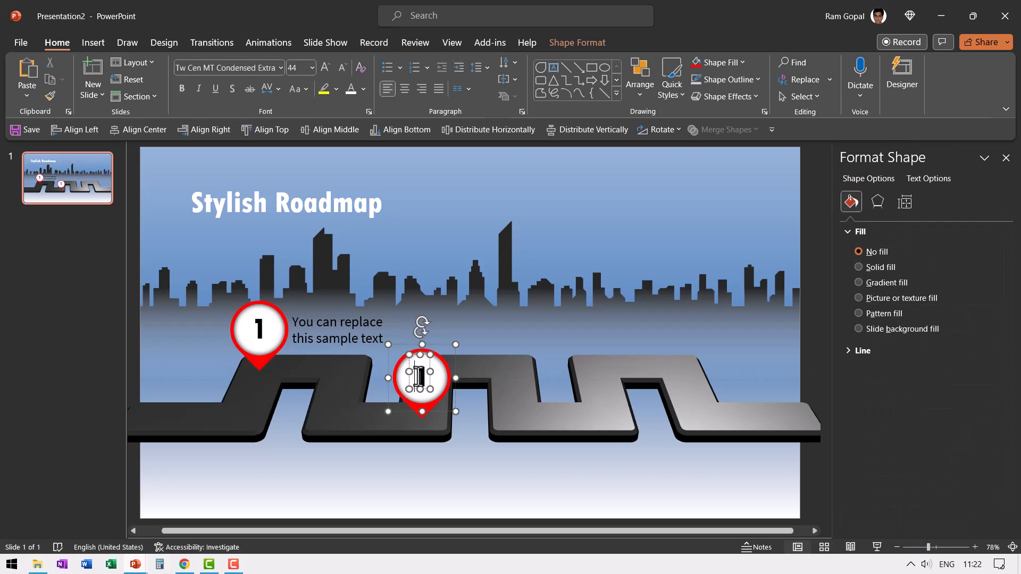
text(2)
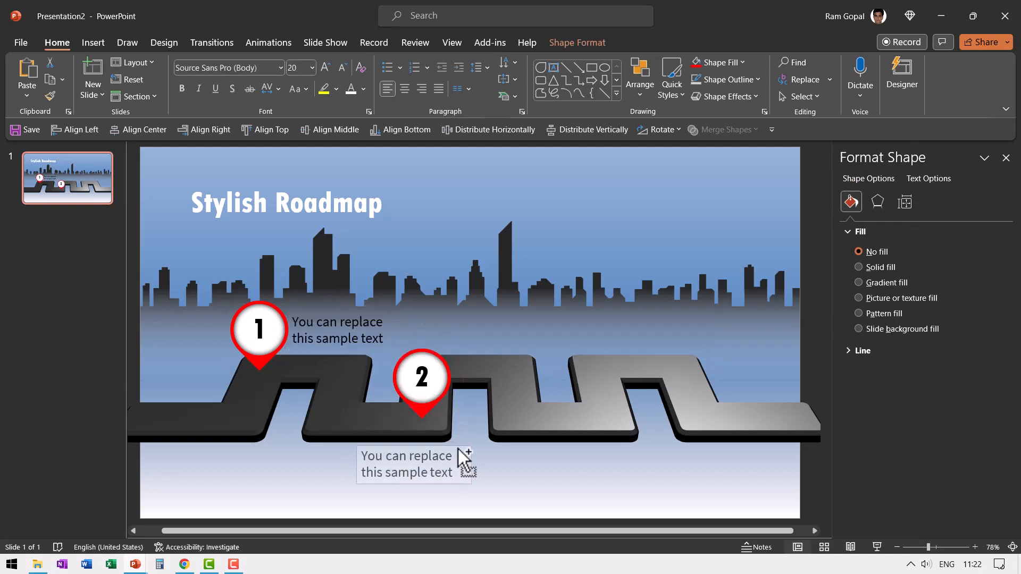
click(414, 464)
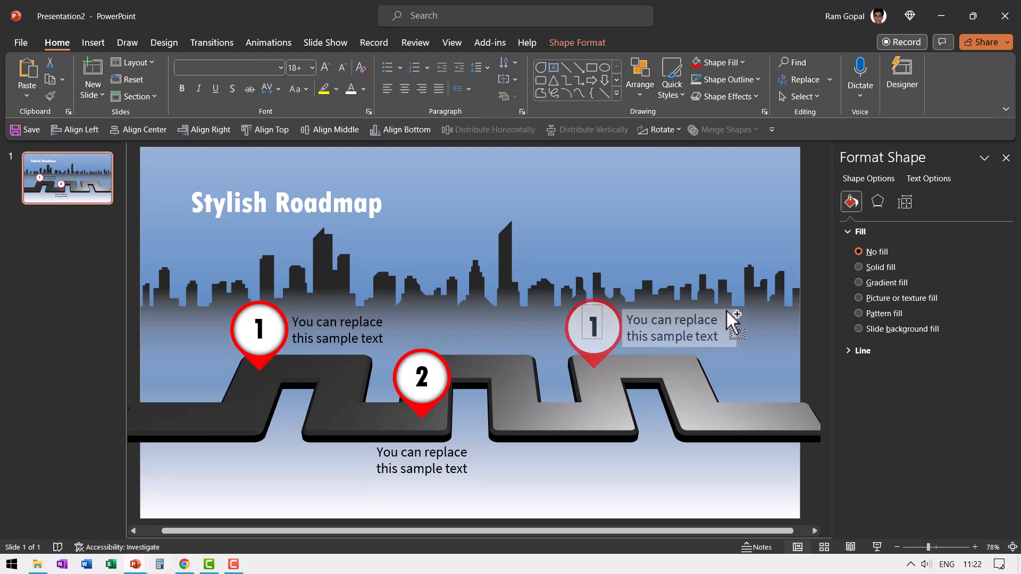
click(592, 325)
text(3)
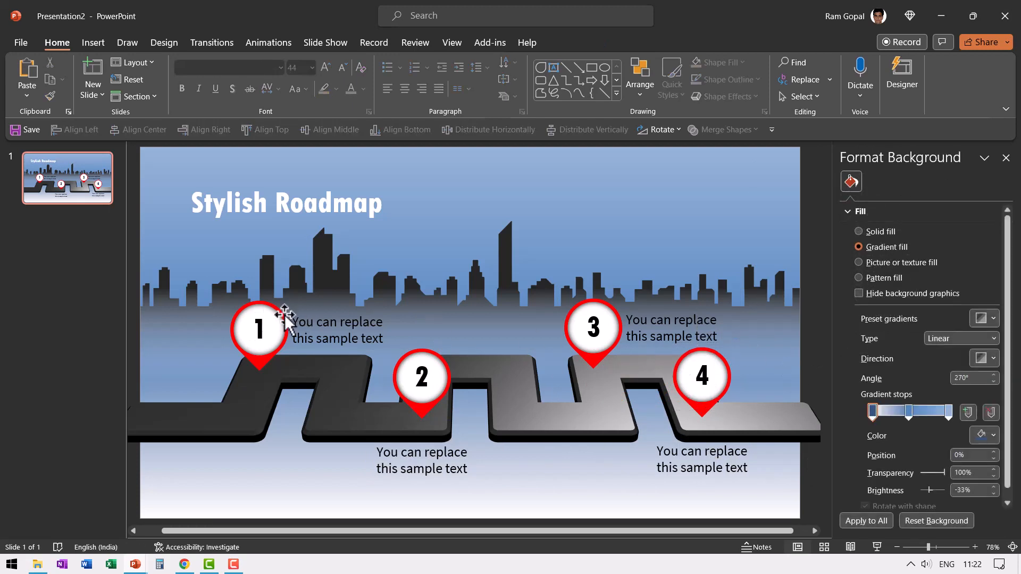
Select all four pin groups and apply a perspective shadow.
click(337, 330)
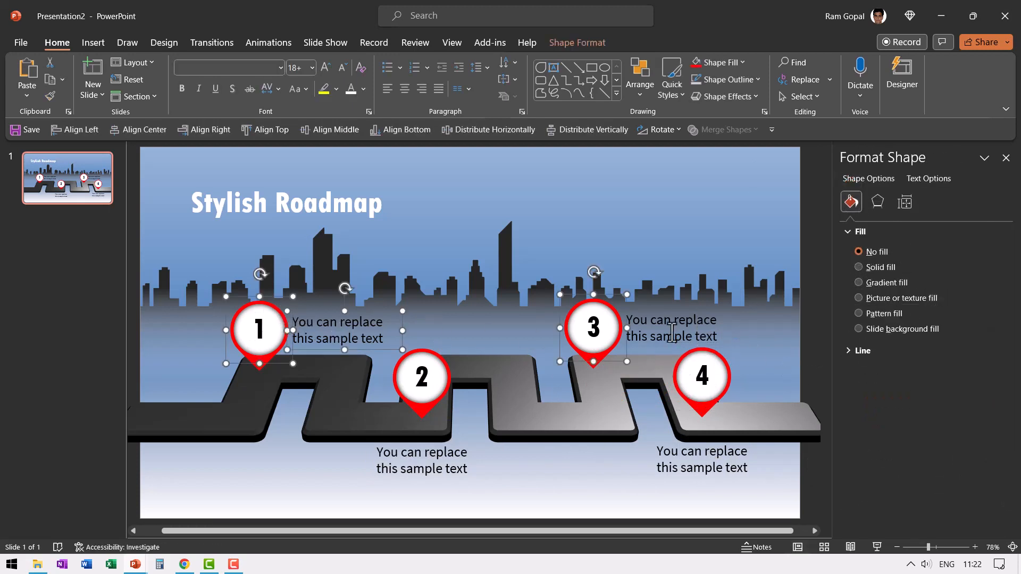
click(334, 130)
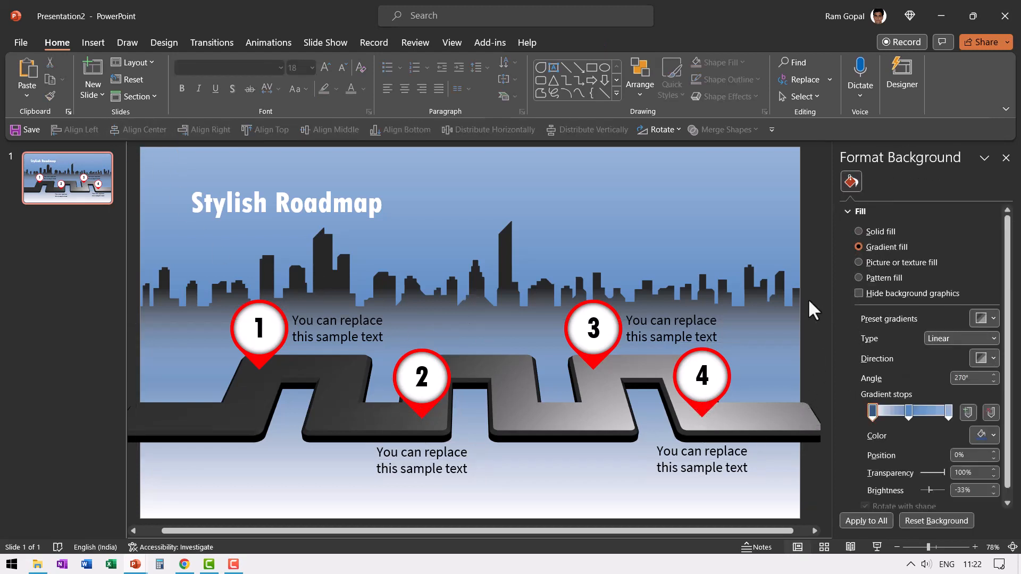
mouse_move(293, 374)
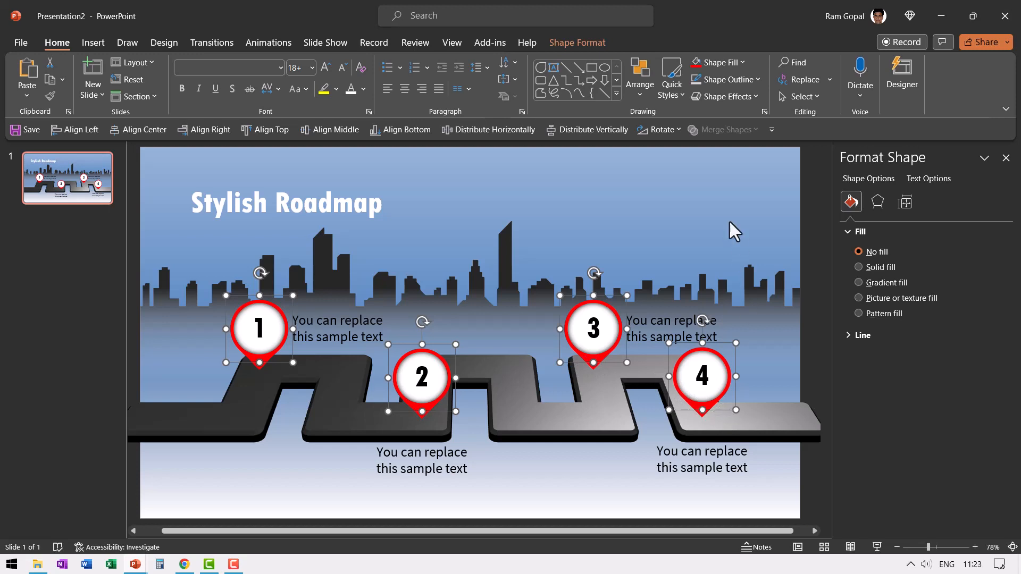
click(724, 96)
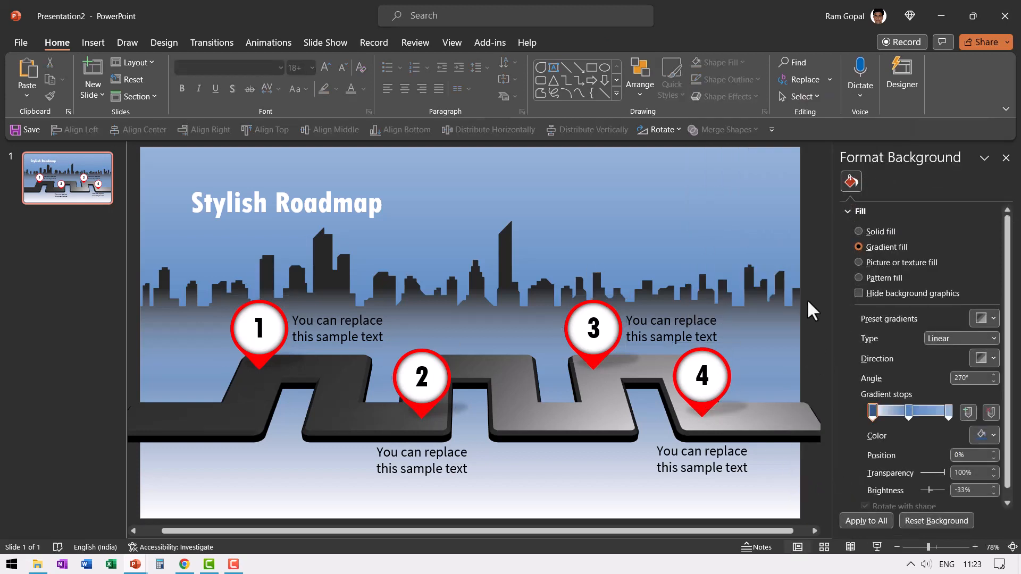
mouse_move(1010, 166)
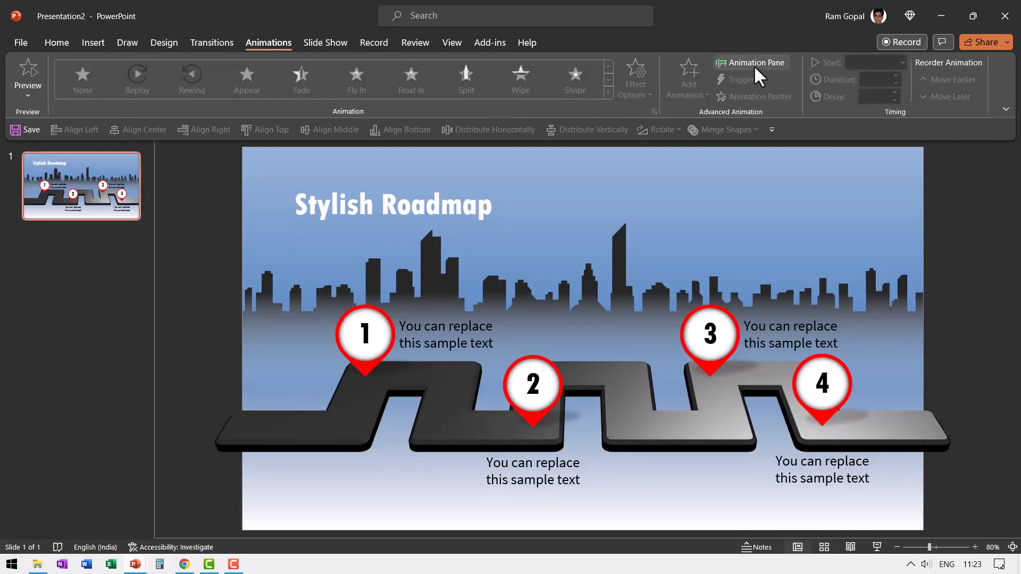
Apply Float In to the four pins and a Fade to the labels, starting With Previous.
click(755, 62)
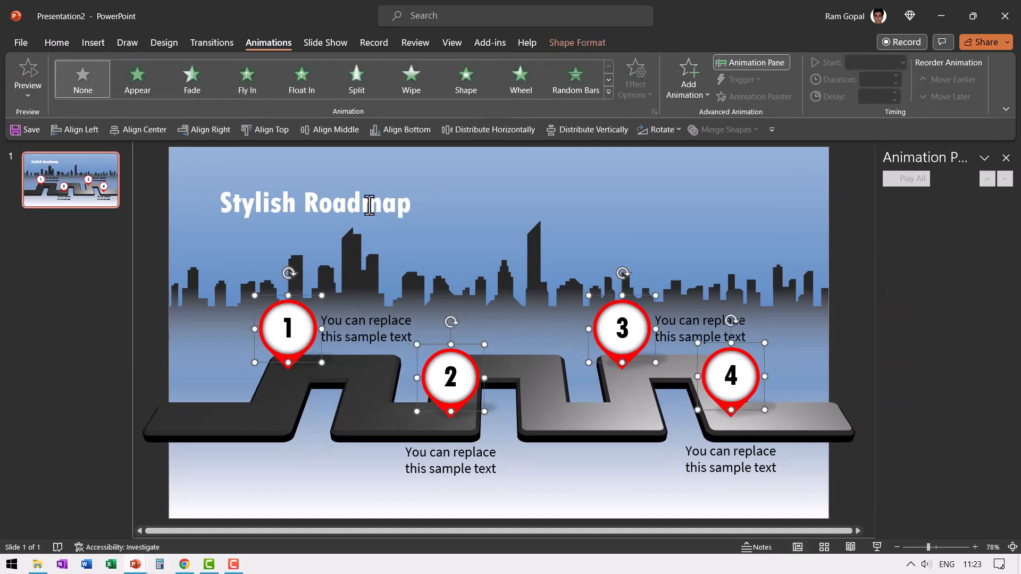
click(301, 79)
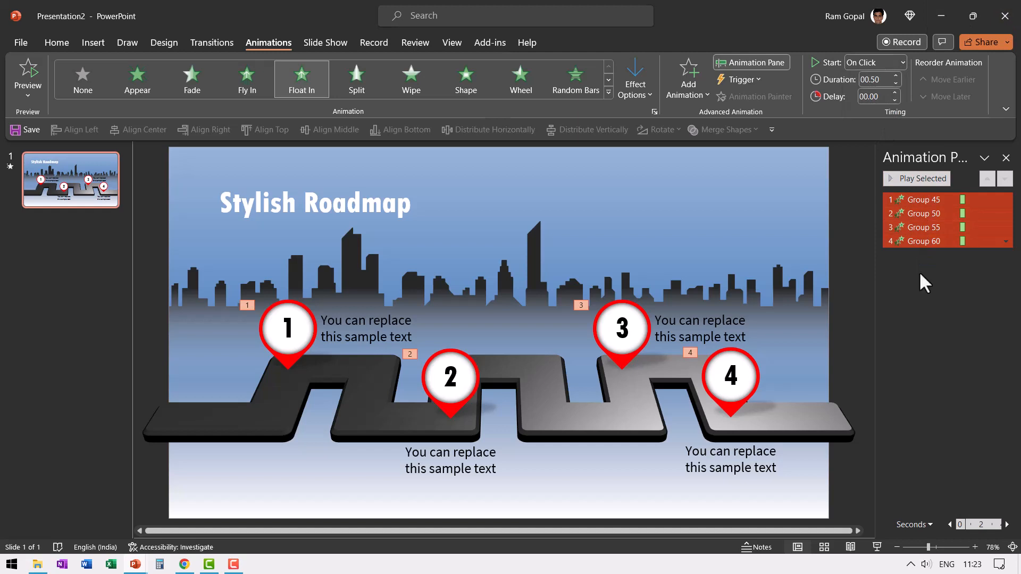
mouse_move(340, 343)
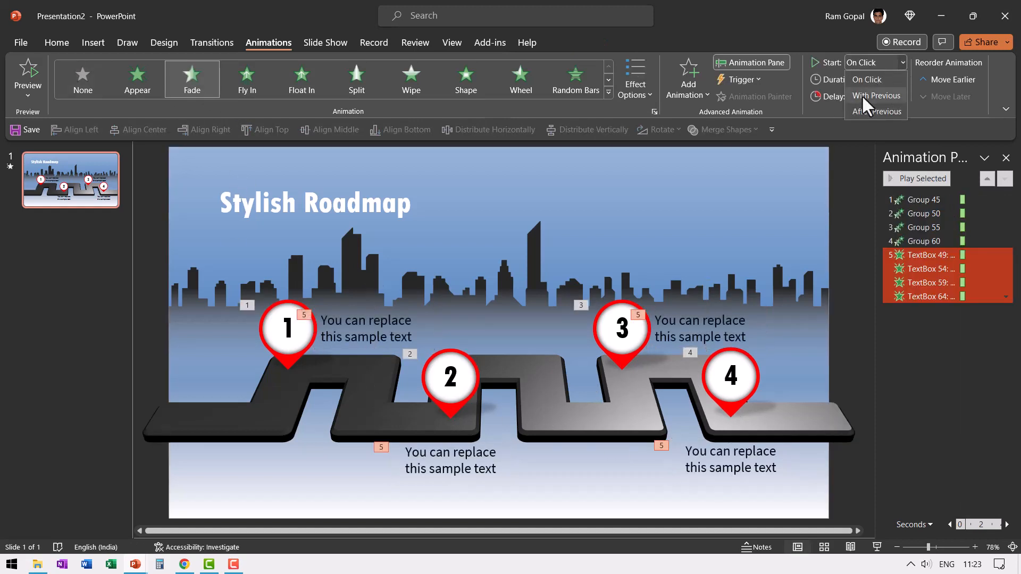
click(877, 95)
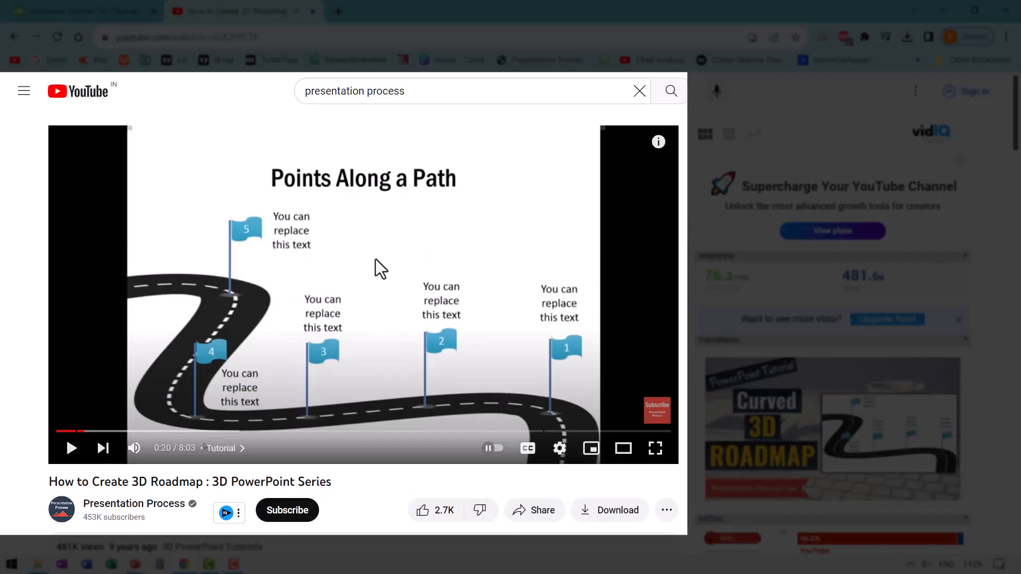
mouse_move(104, 511)
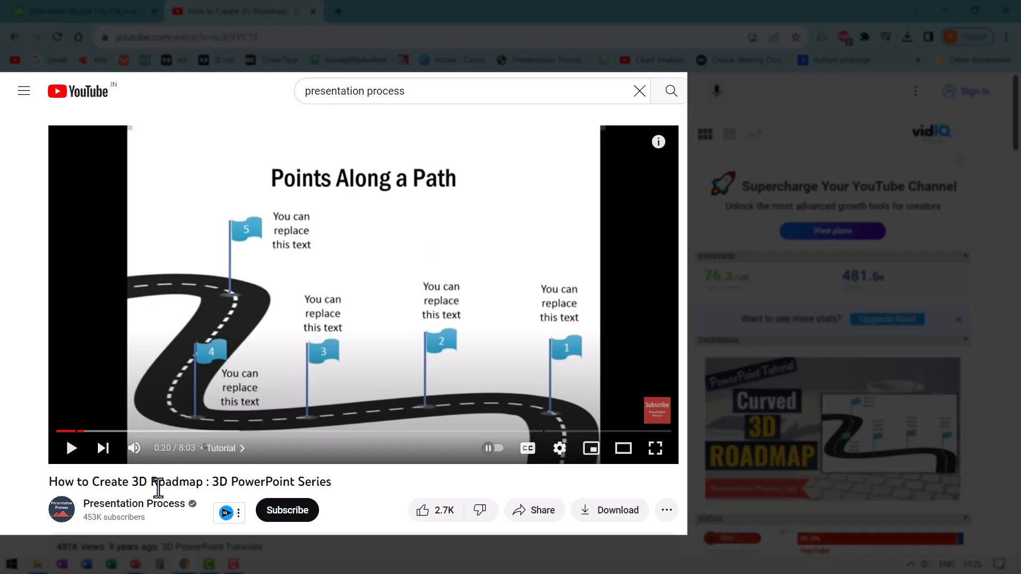
mouse_move(247, 313)
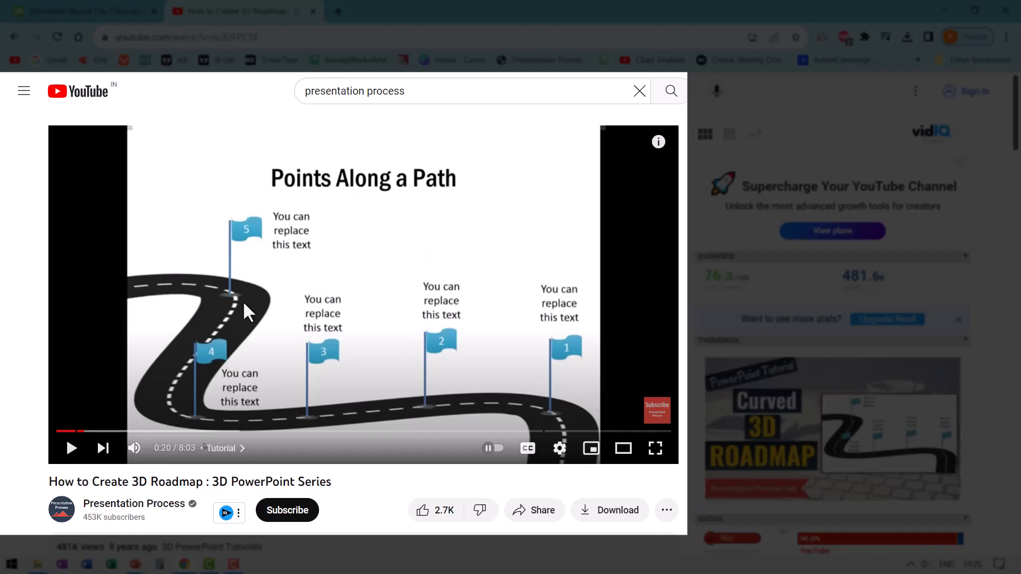
mouse_move(690, 311)
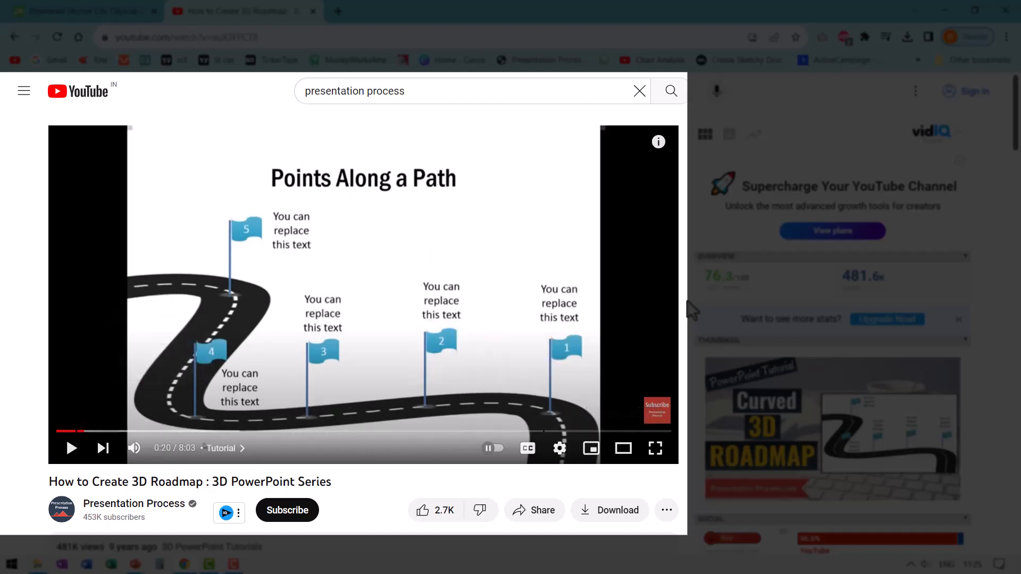
mouse_move(696, 280)
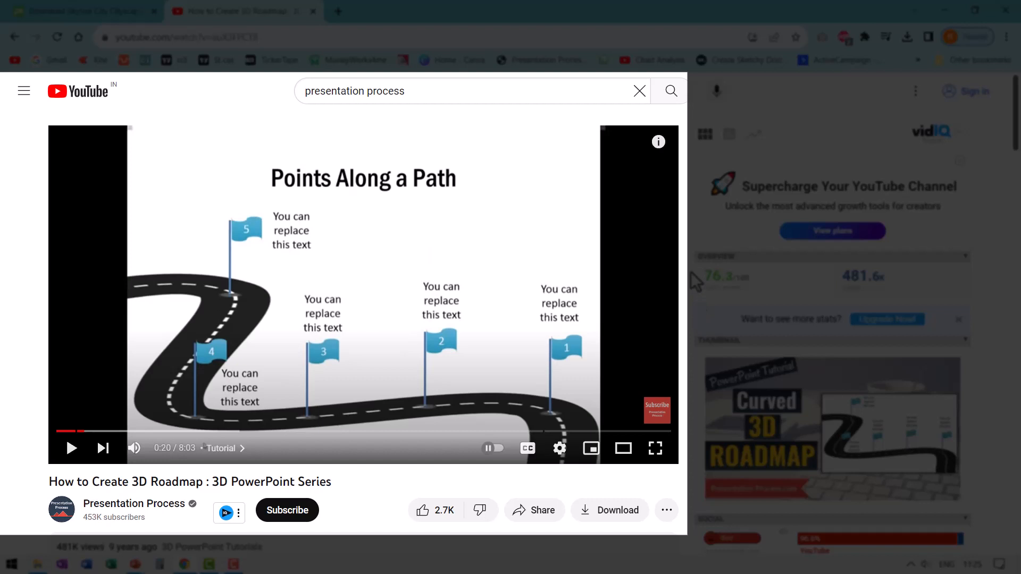
mouse_move(163, 381)
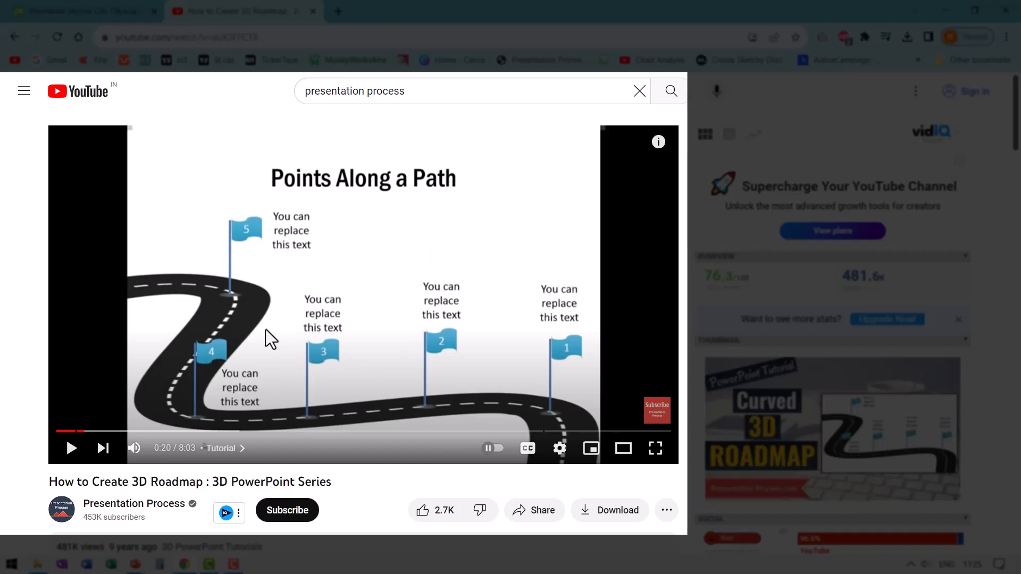
mouse_move(19, 354)
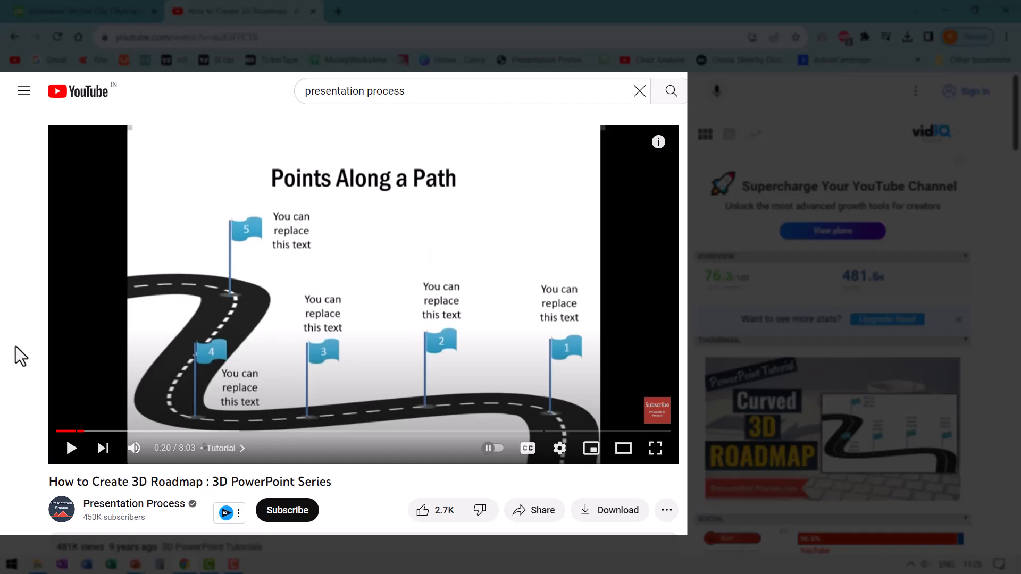